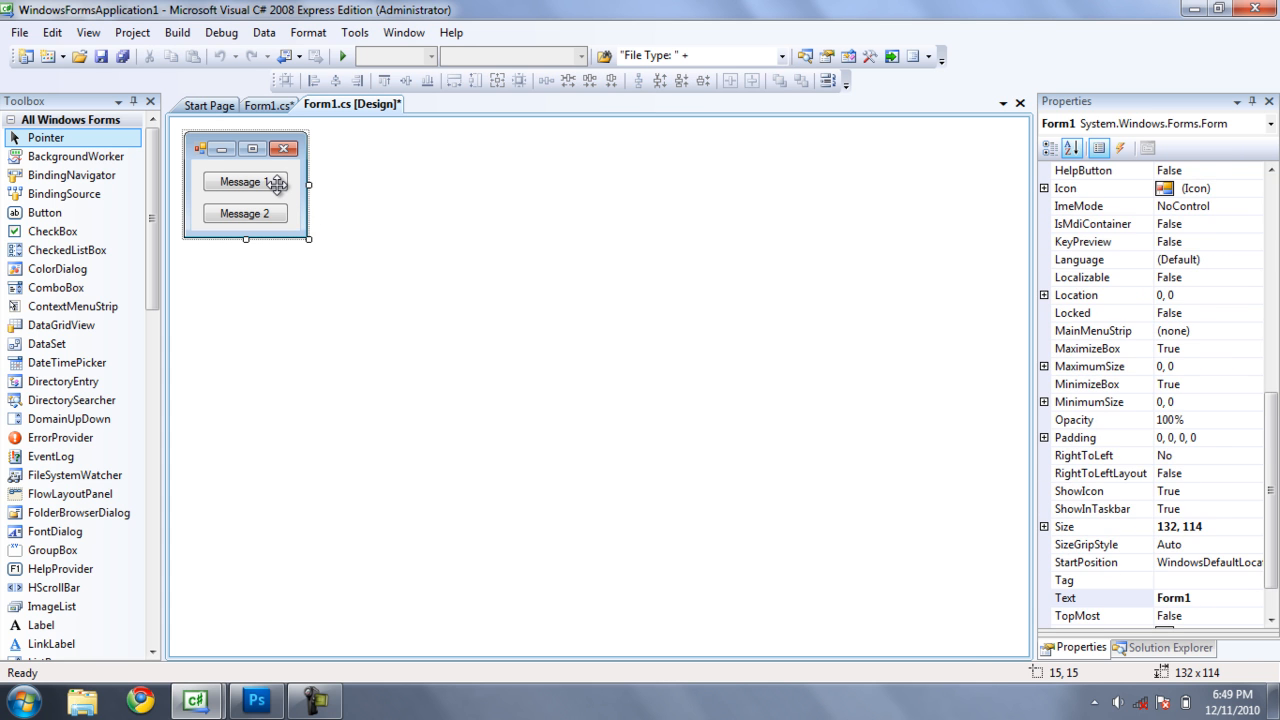
# Step: Create the Message 1 button's click handler and start a new line after it
pyautogui.doubleClick(244, 180)
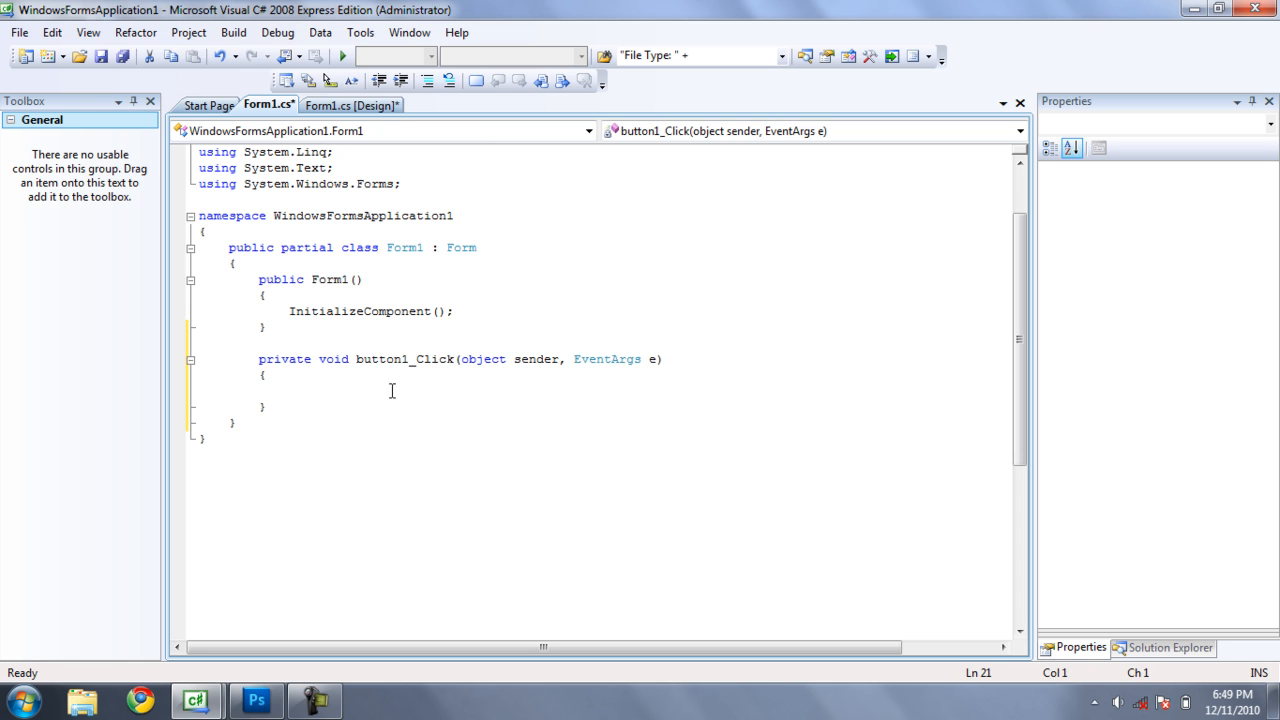
pyautogui.click(262, 408)
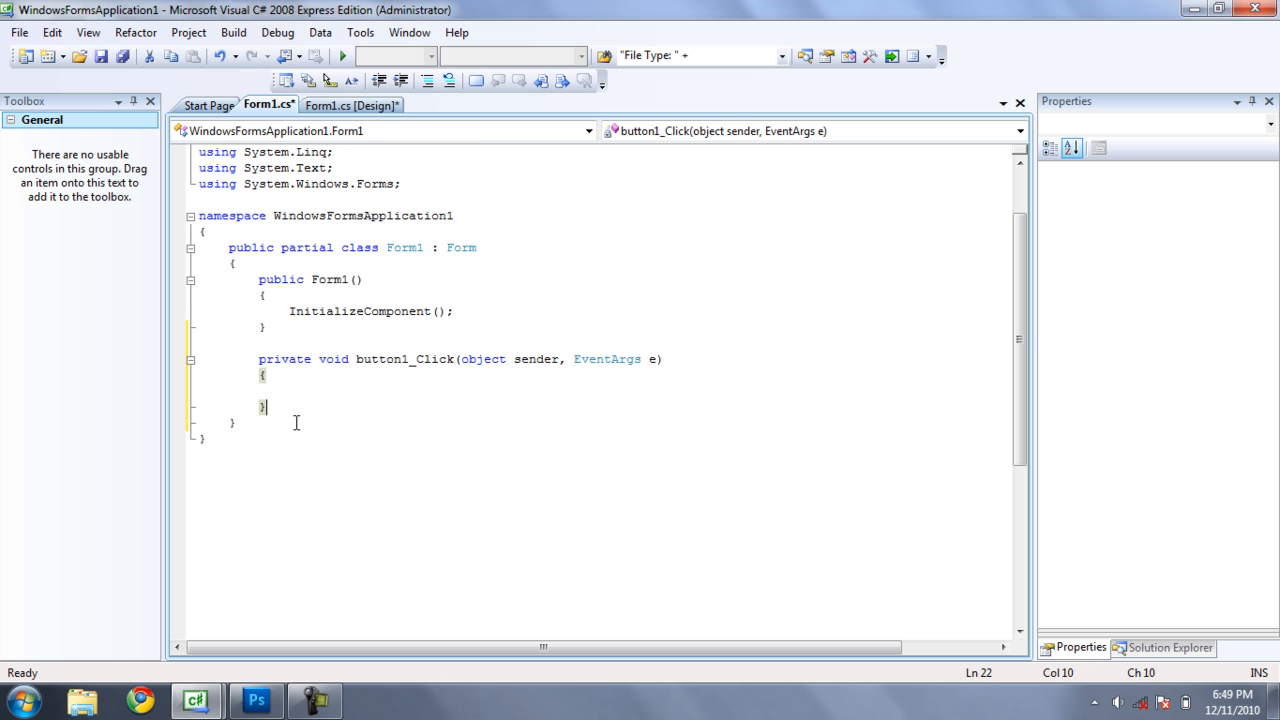
pyautogui.press('enter')
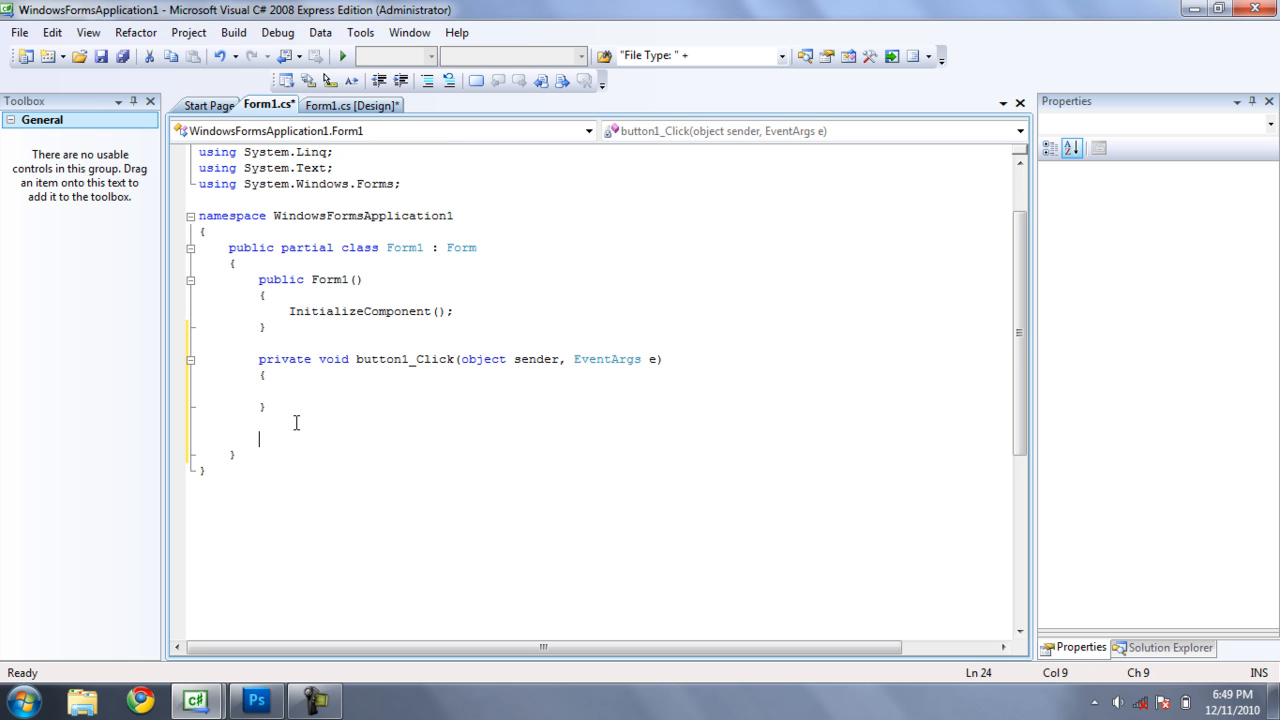
# Step: Add an empty private void showMessage() method below button1_Click
pyautogui.write('private void')
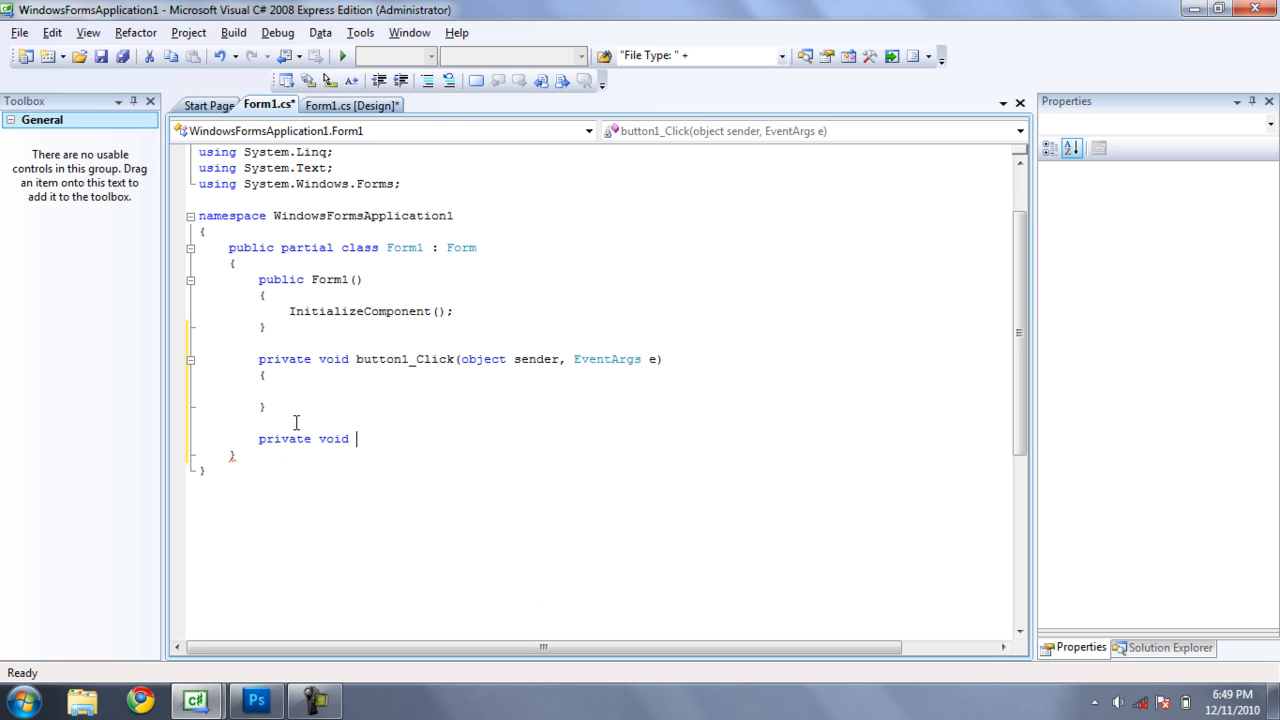
pyautogui.write('()')
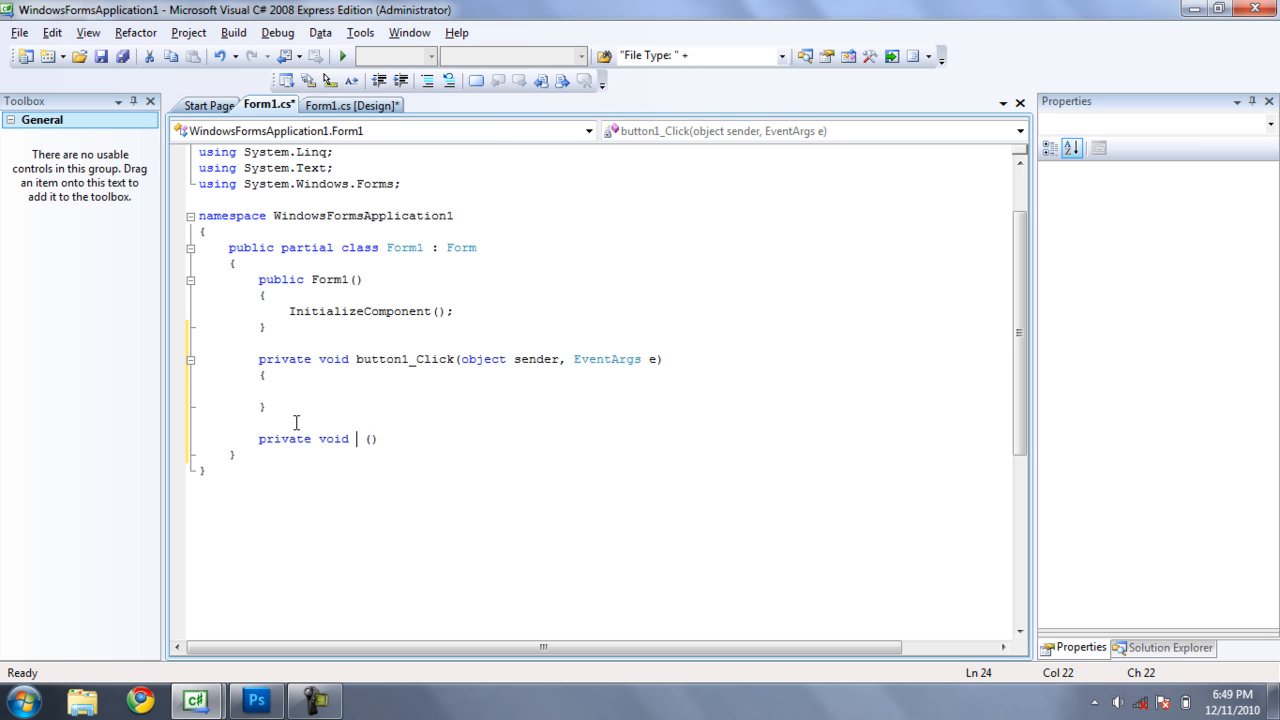
pyautogui.write('showMessage')
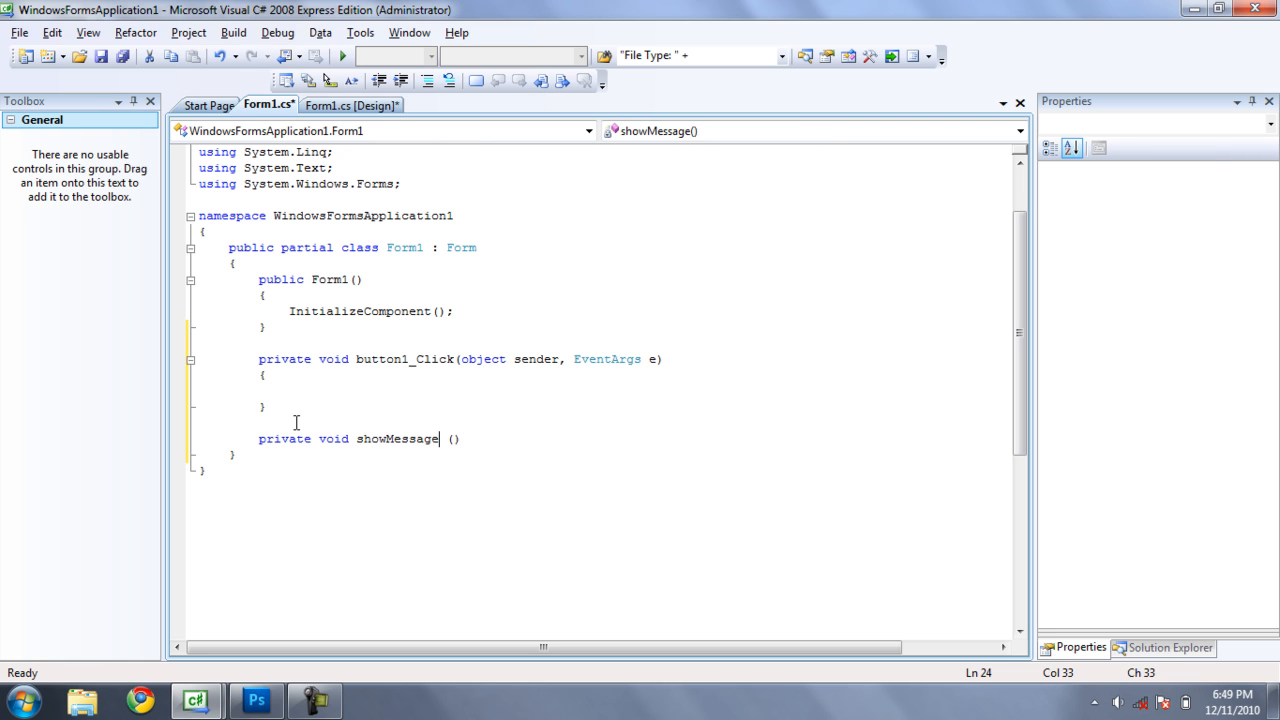
pyautogui.write('()')
pyautogui.write('{')
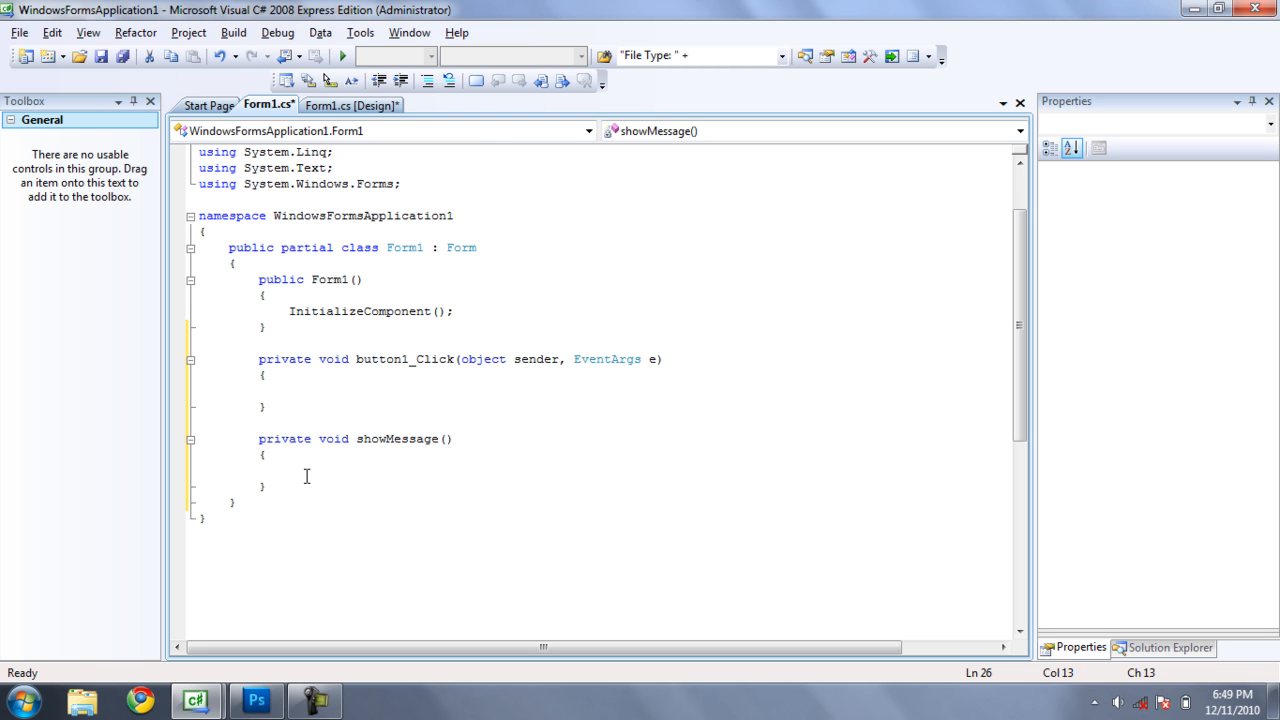
pyautogui.click(290, 472)
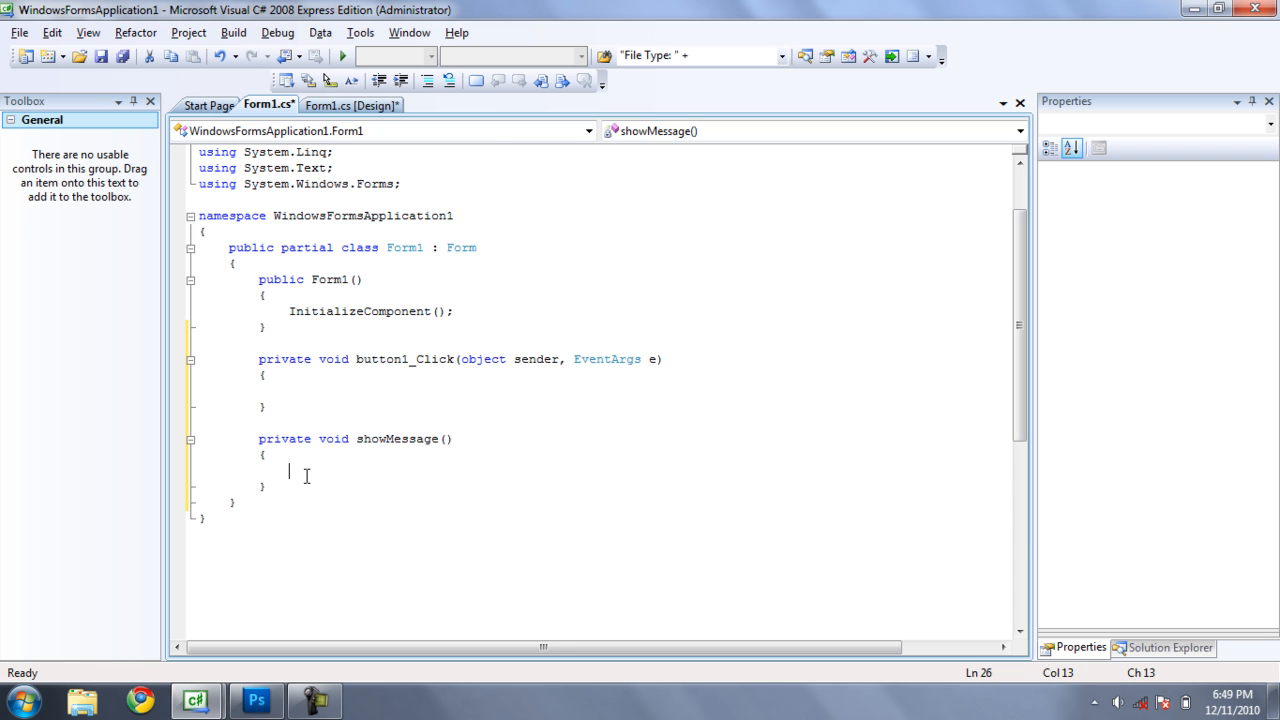
# Step: Make showMessage display MessageBox.Show("Hello")
pyautogui.write('MessageBox')
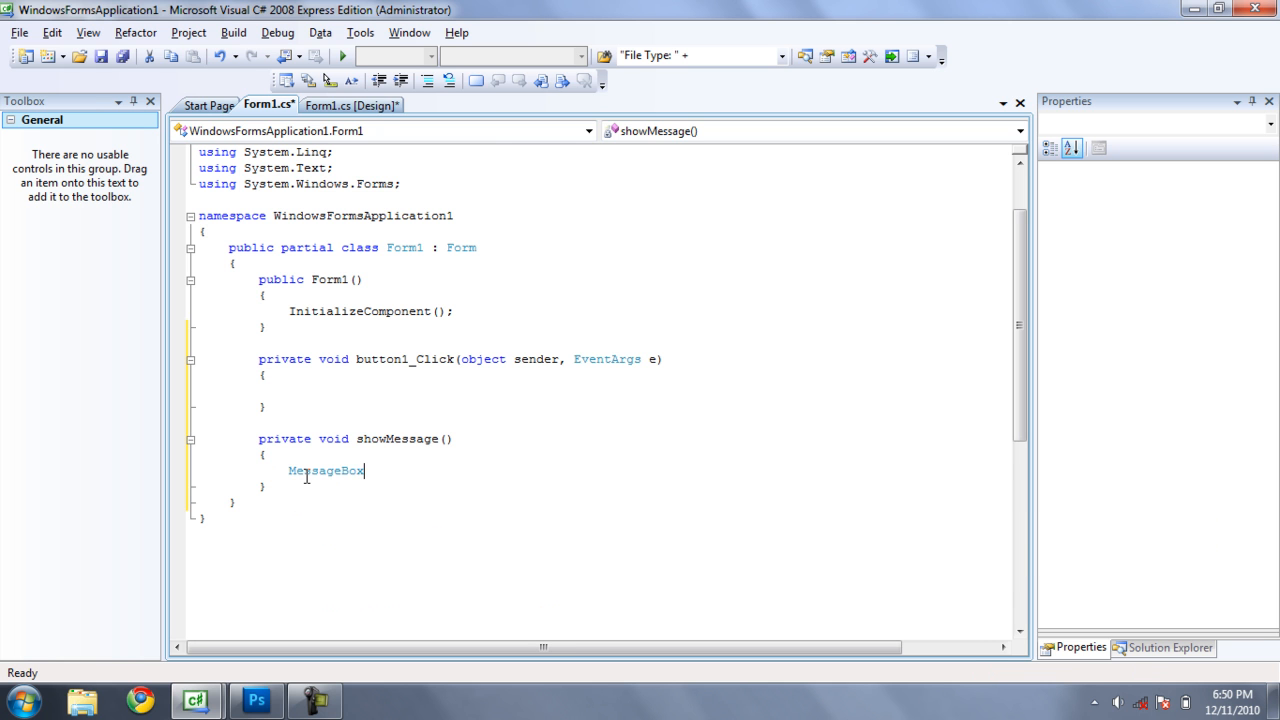
pyautogui.write('.Show("')
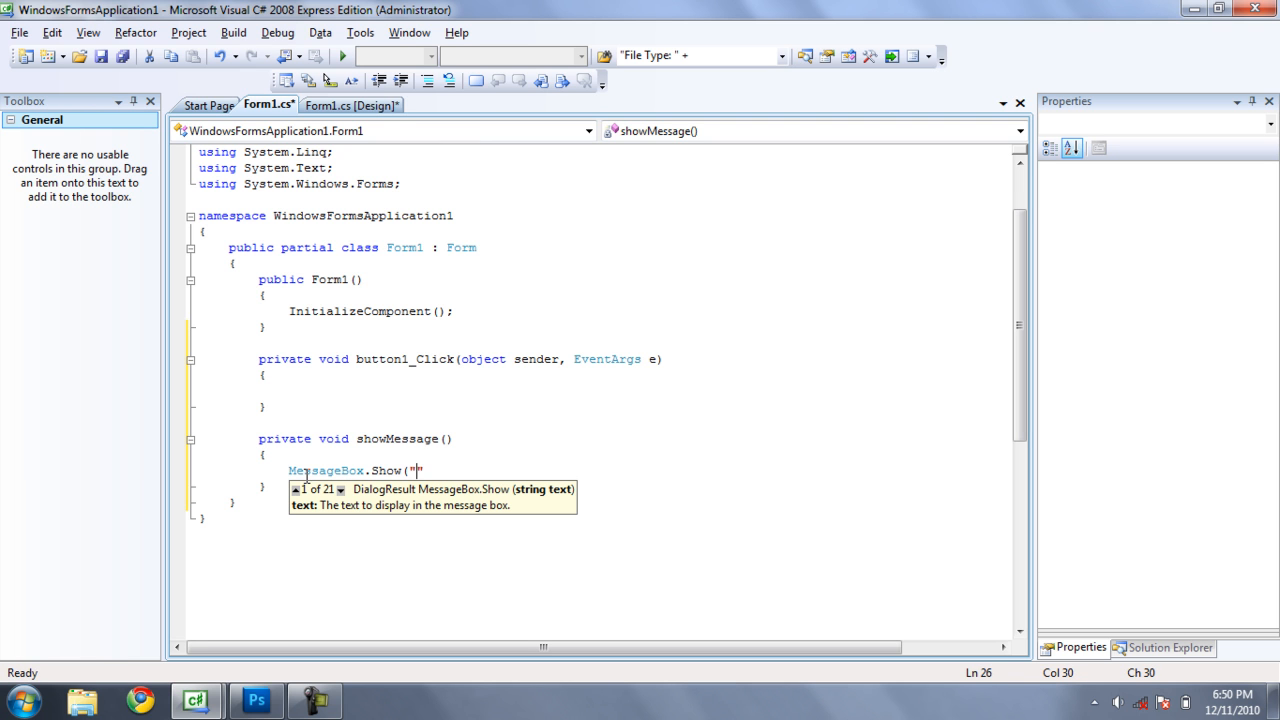
pyautogui.write('Hello')
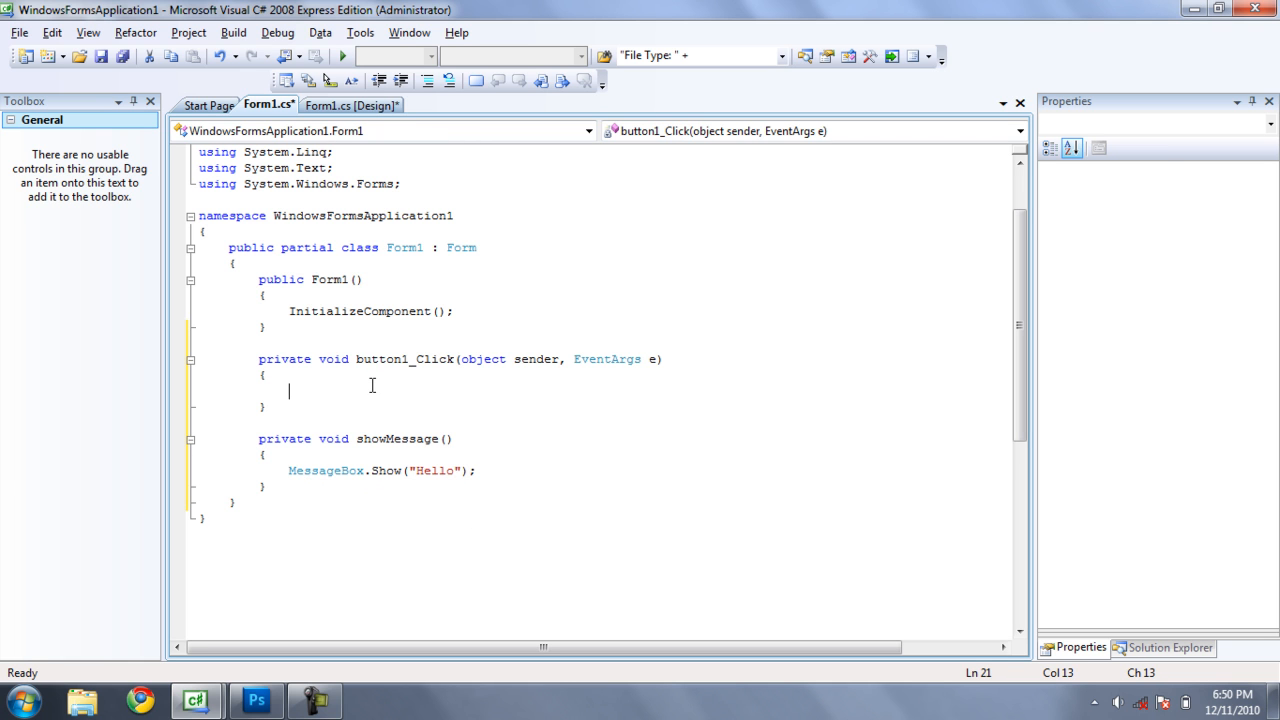
# Step: Call showMessage(); from both button1_Click and button2_Click
pyautogui.write('showMessage')
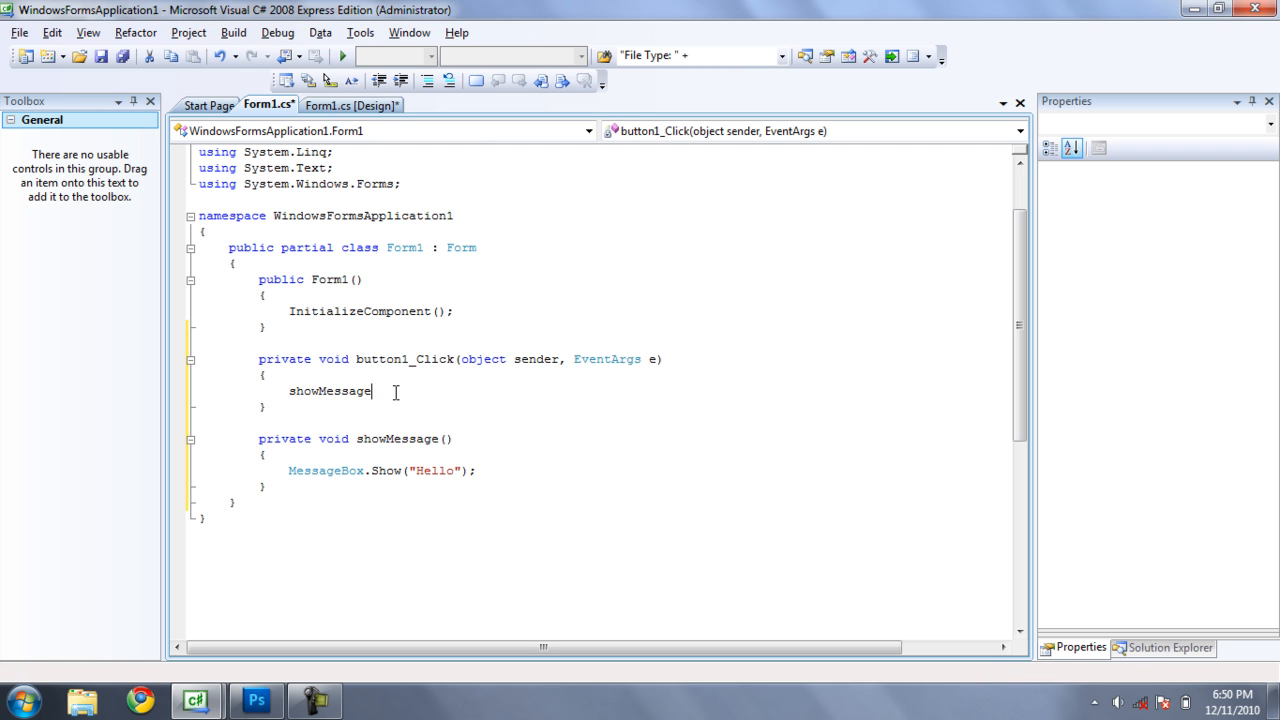
pyautogui.write('();')
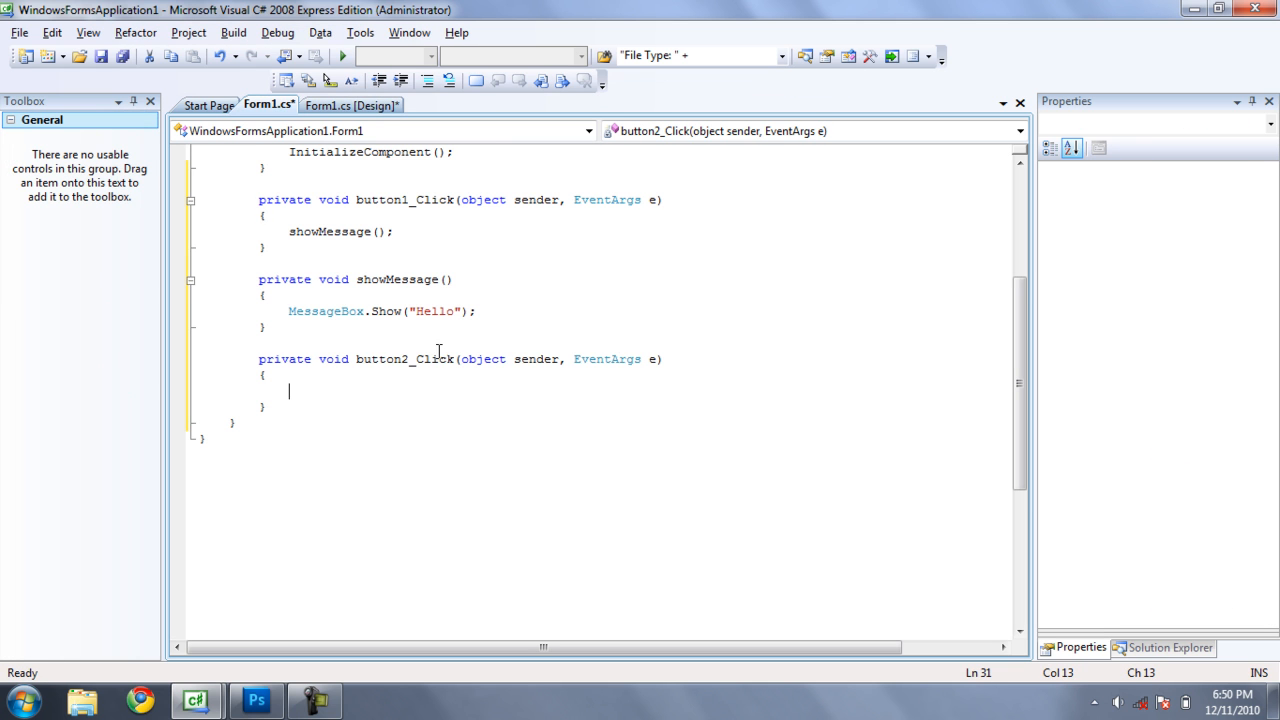
pyautogui.write('showMessage')
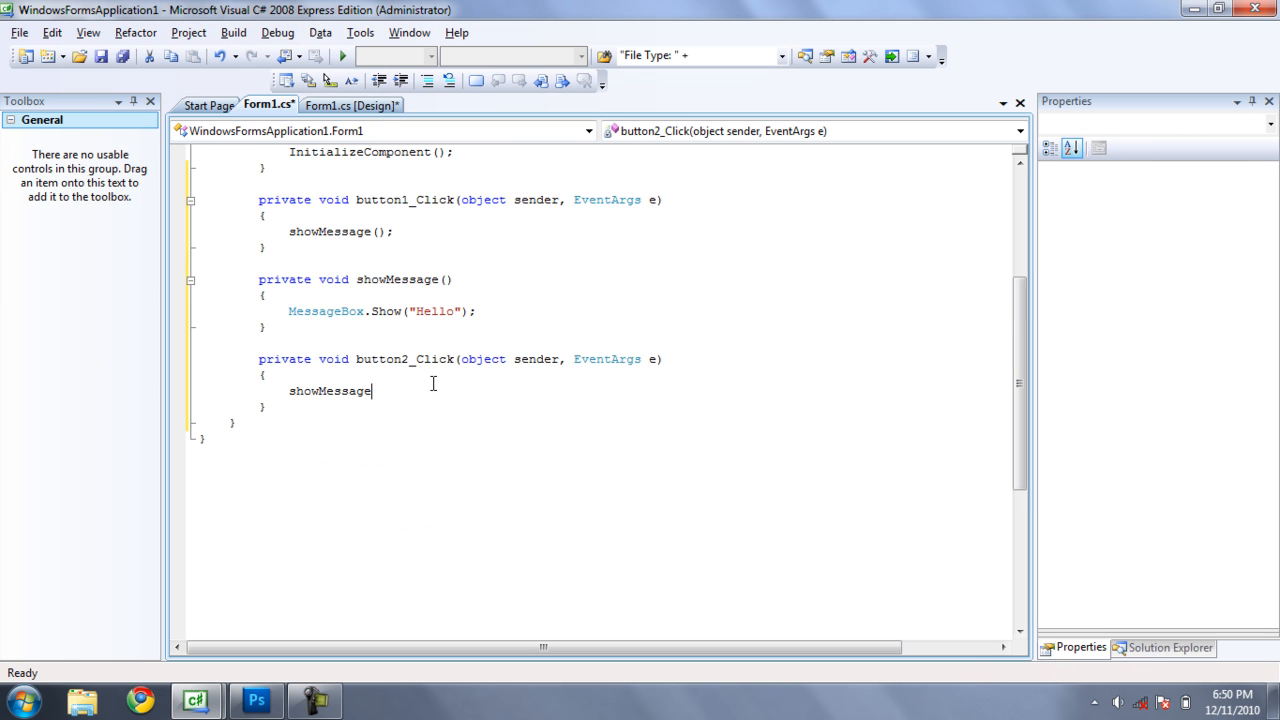
pyautogui.write('();')
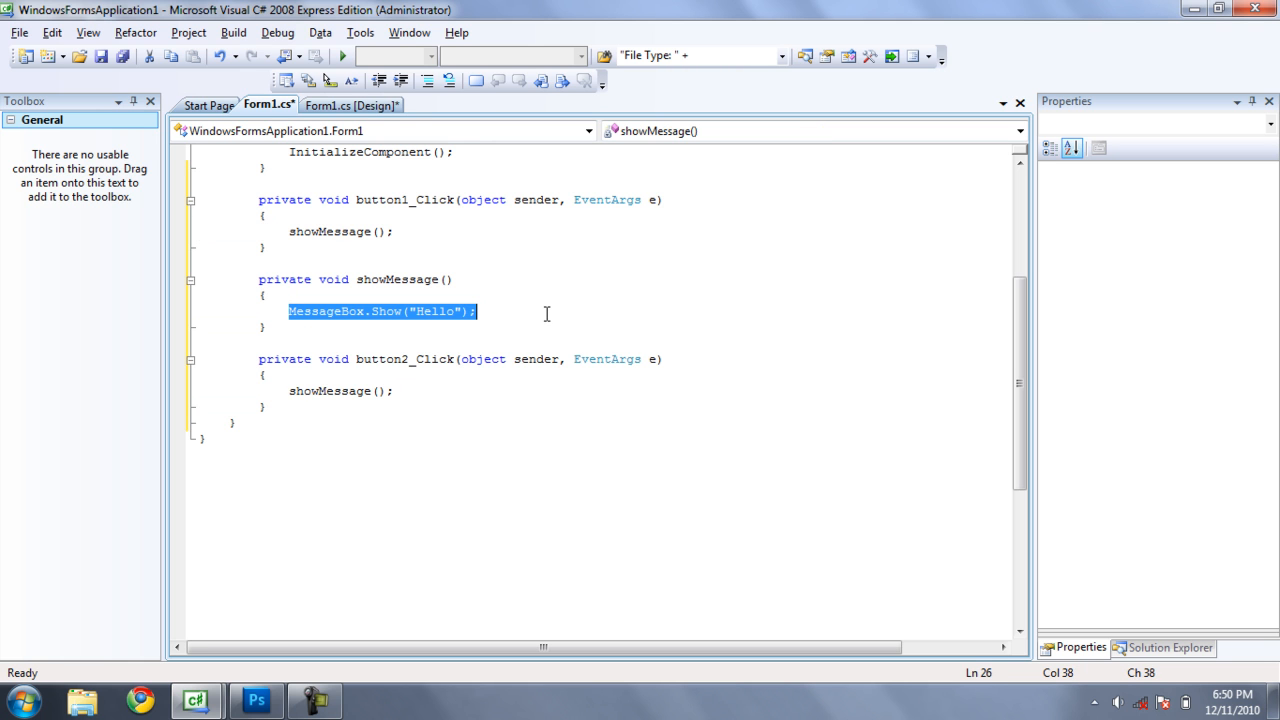
# Step: Save all, then give showMessage a string message parameter shown by MessageBox.Show
pyautogui.click(342, 56)
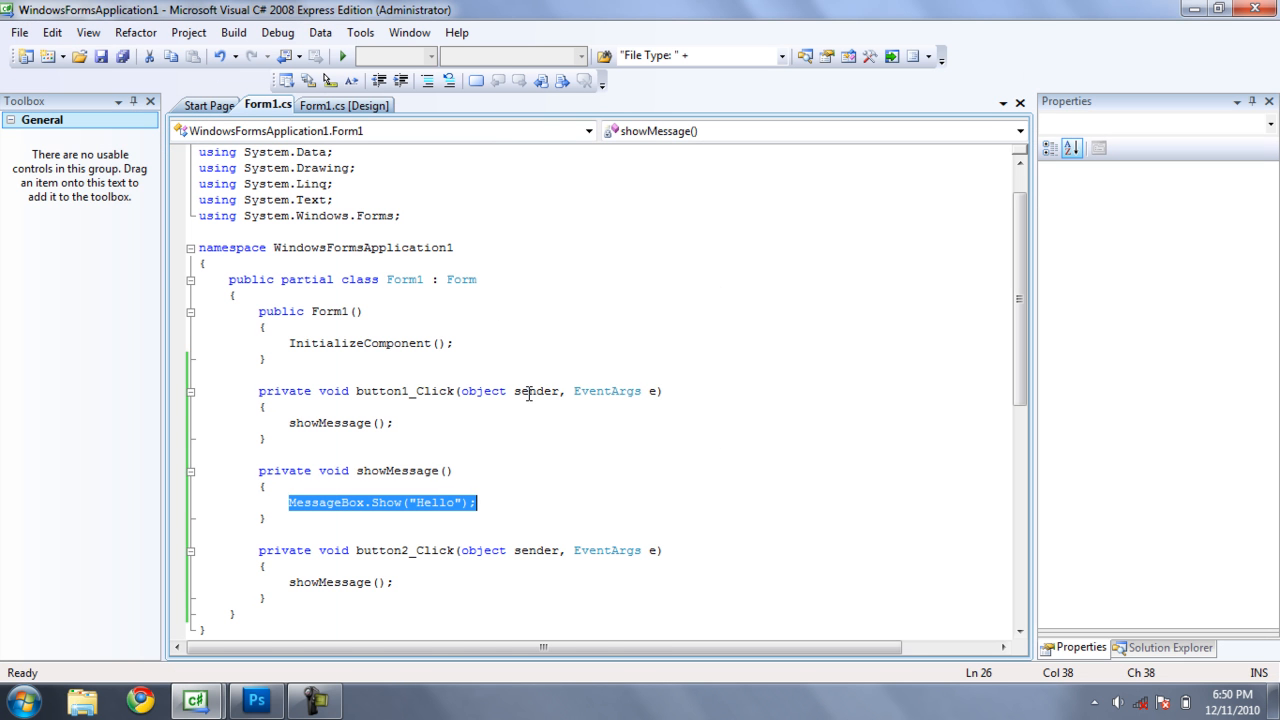
pyautogui.moveTo(588, 452)
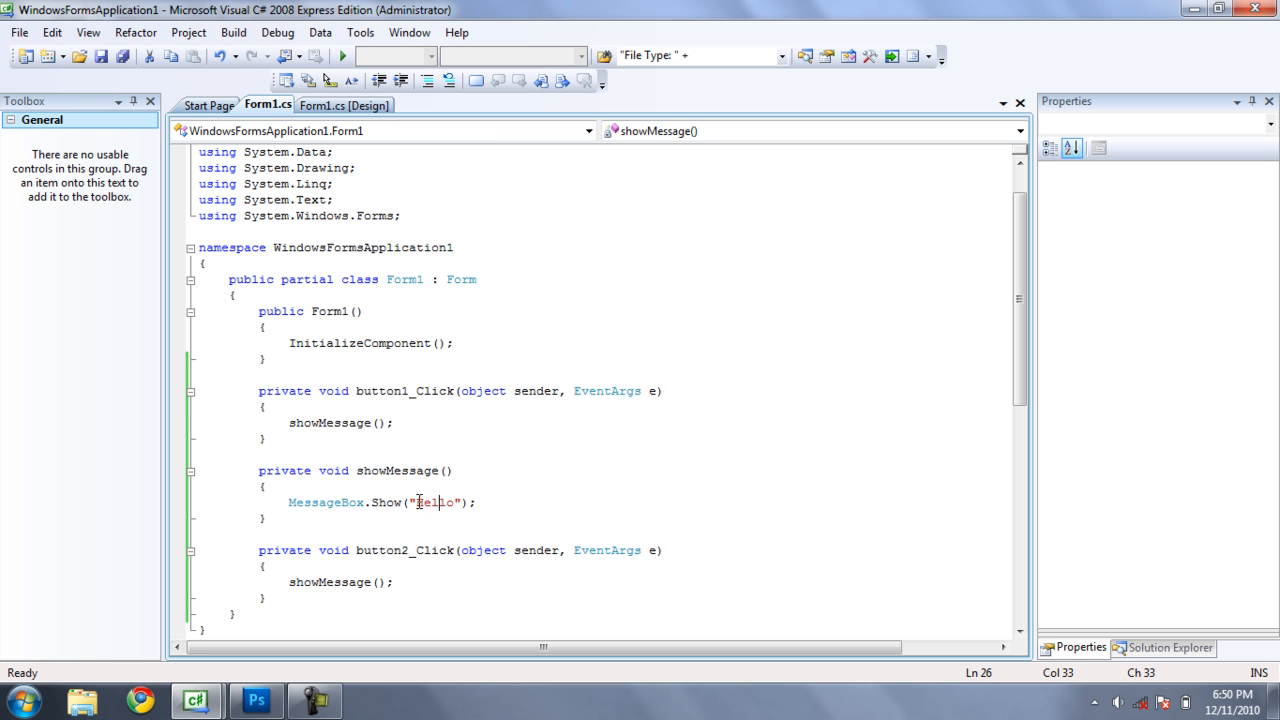
pyautogui.doubleClick(436, 502)
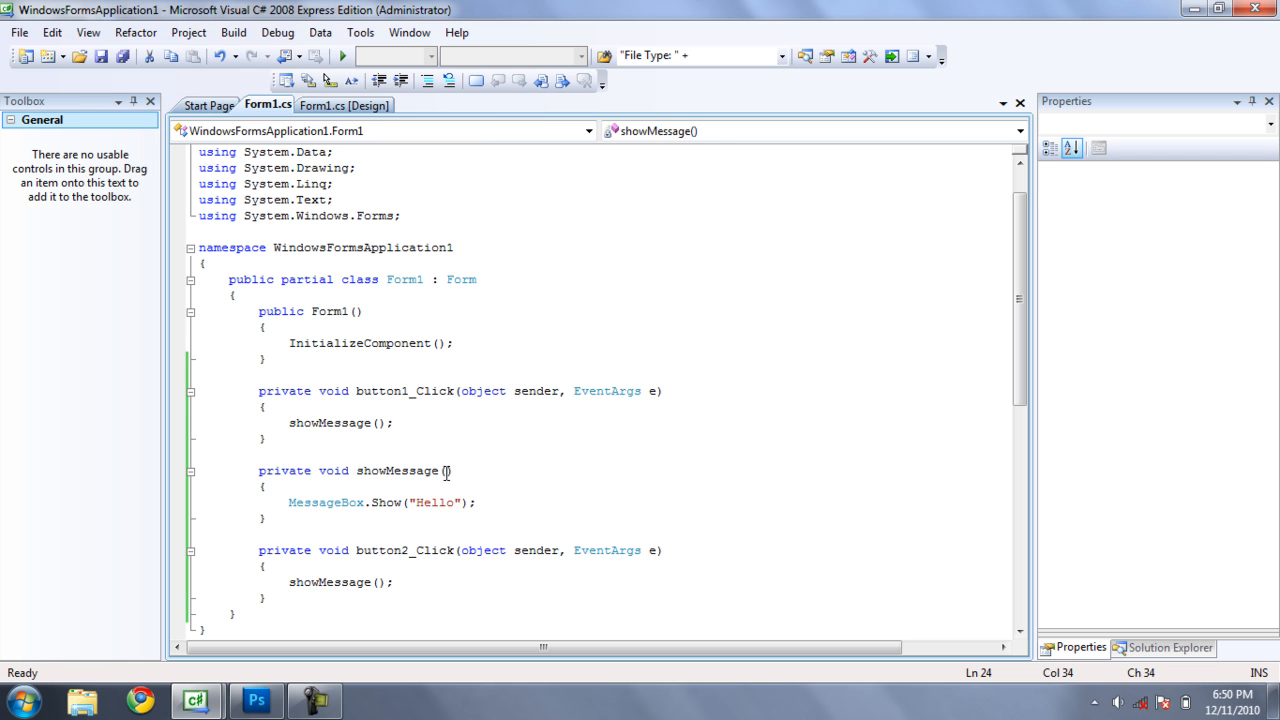
pyautogui.write('string')
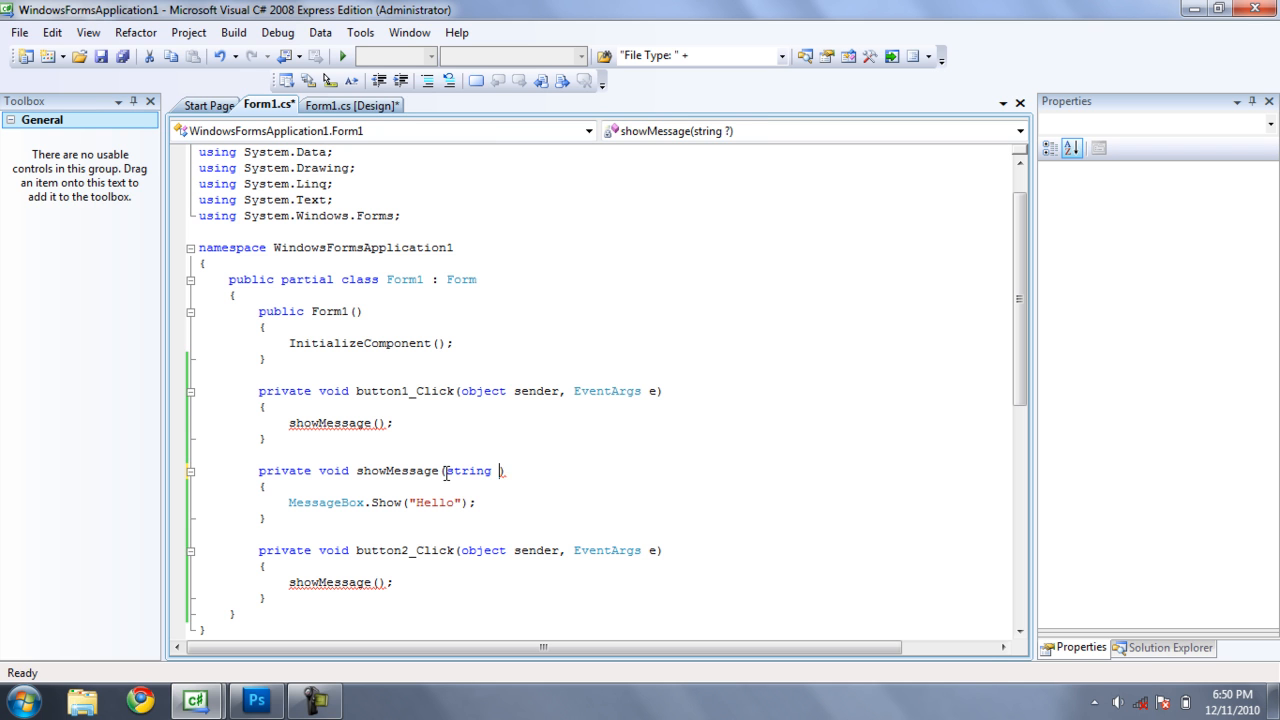
pyautogui.write('message')
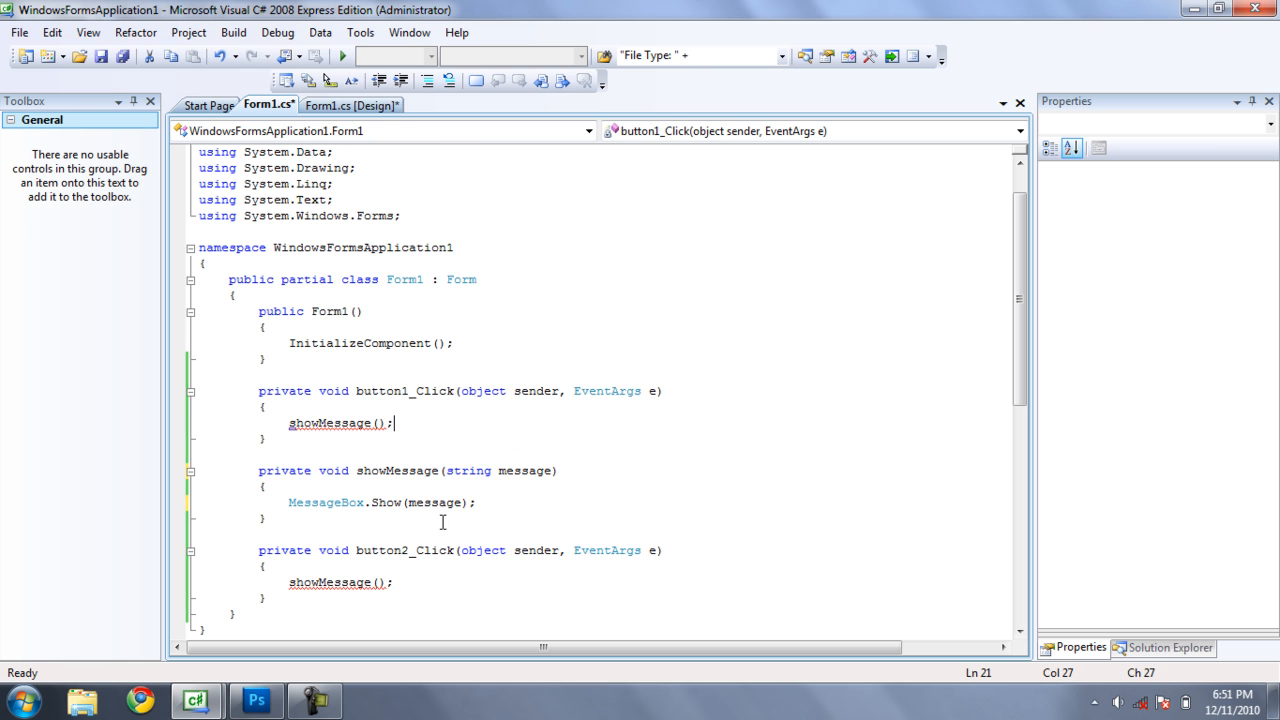
# Step: Pass "Hello1" from button1_Click and "Hello2" from button2_Click
pyautogui.doubleClick(436, 502)
pyautogui.write('"')
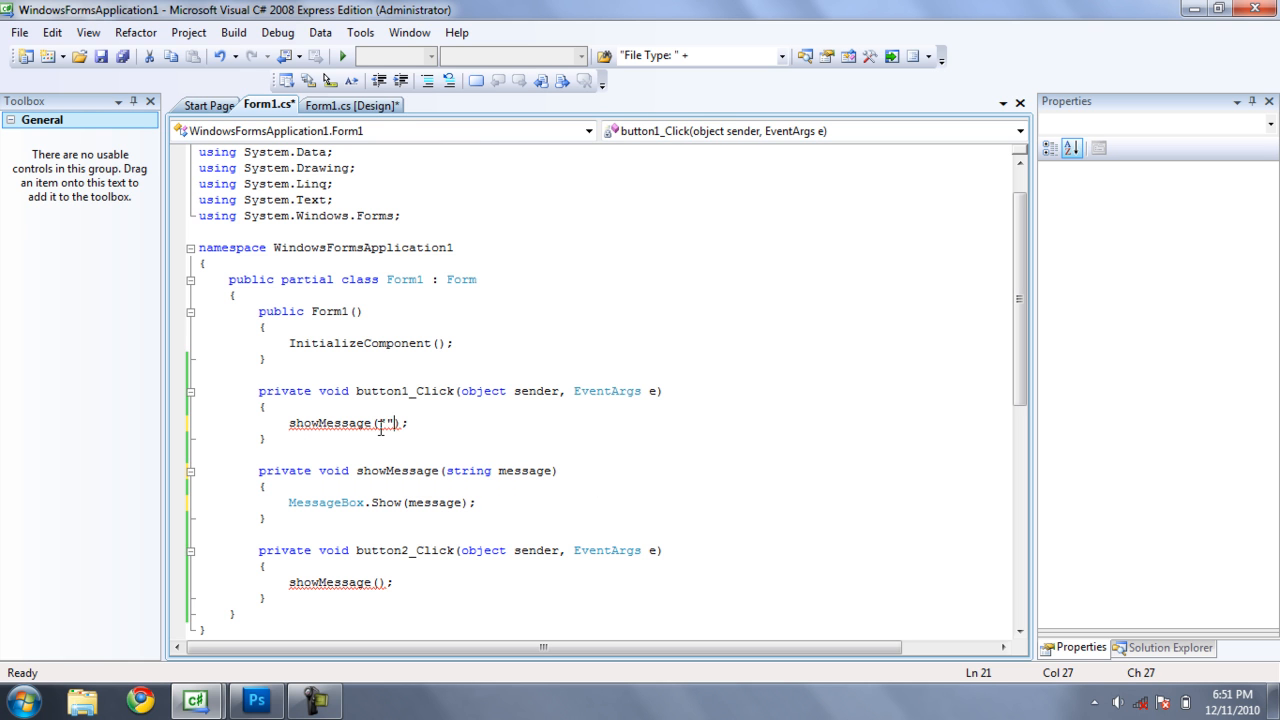
pyautogui.write('Hello1')
pyautogui.click(342, 582)
pyautogui.write('"H')
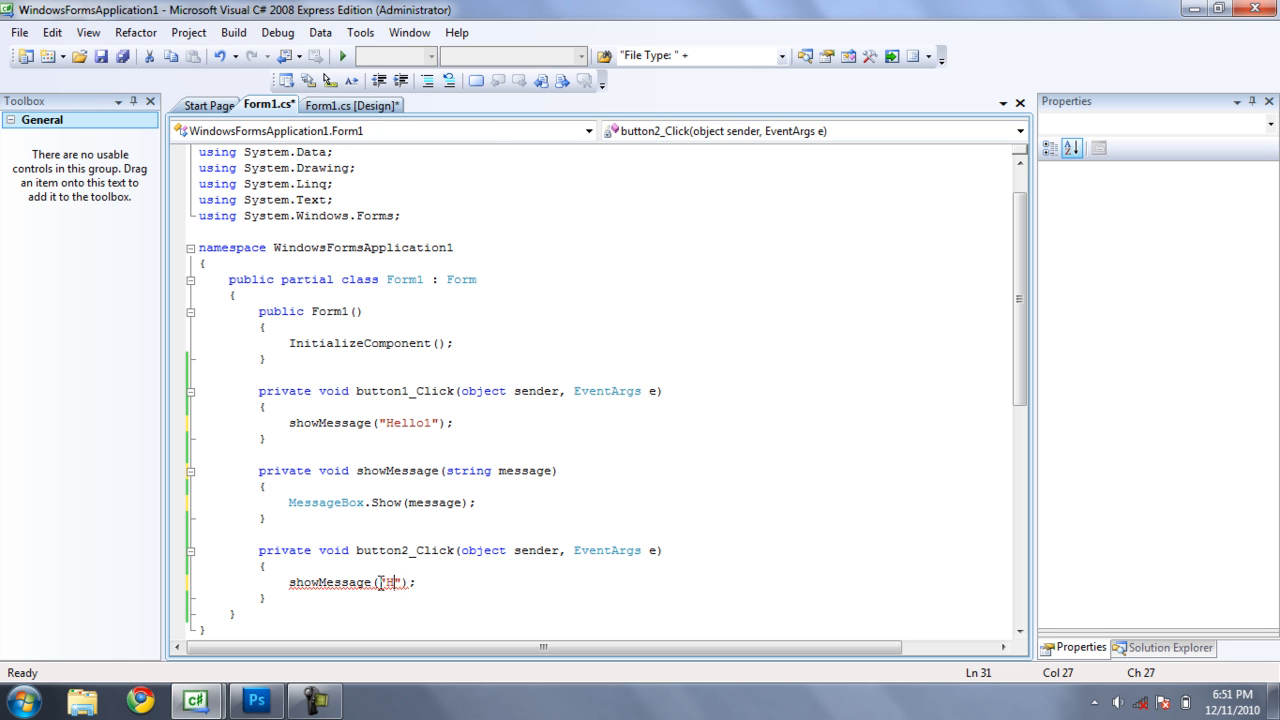
pyautogui.write('ello2')
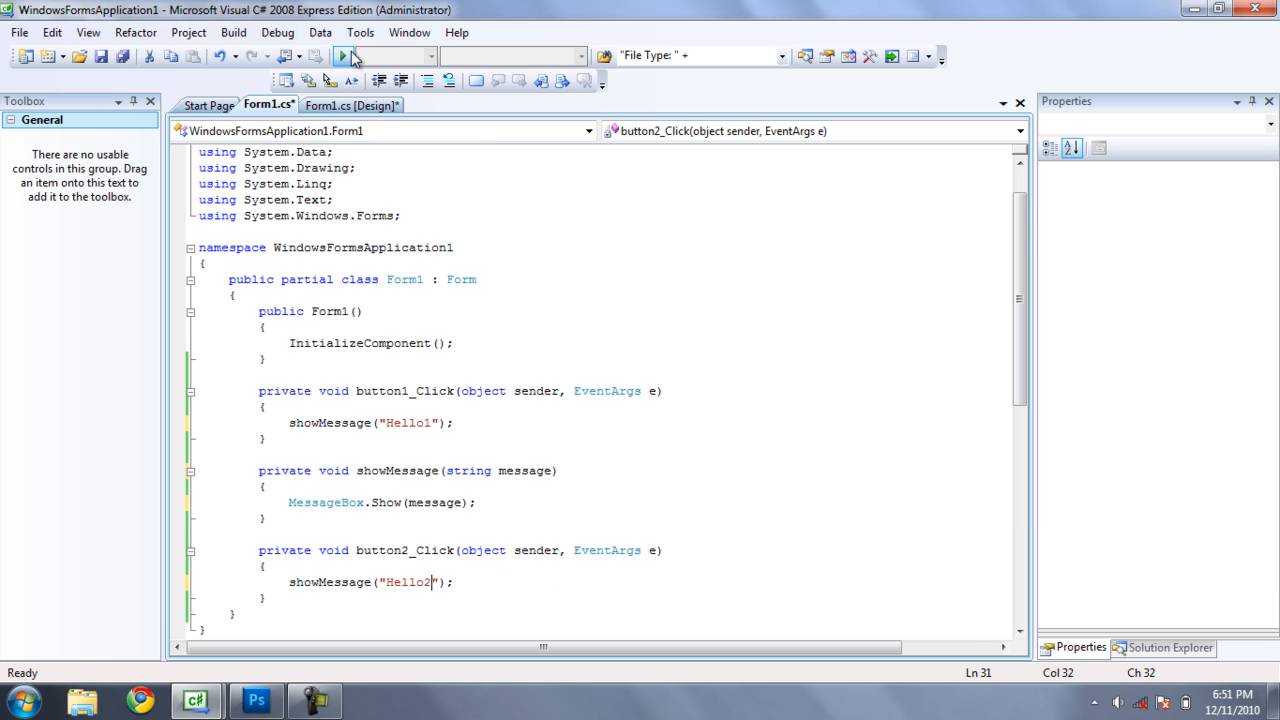
# Step: Run the app, confirm Message 2 shows a Hello2 message box, and dismiss it
pyautogui.click(342, 56)
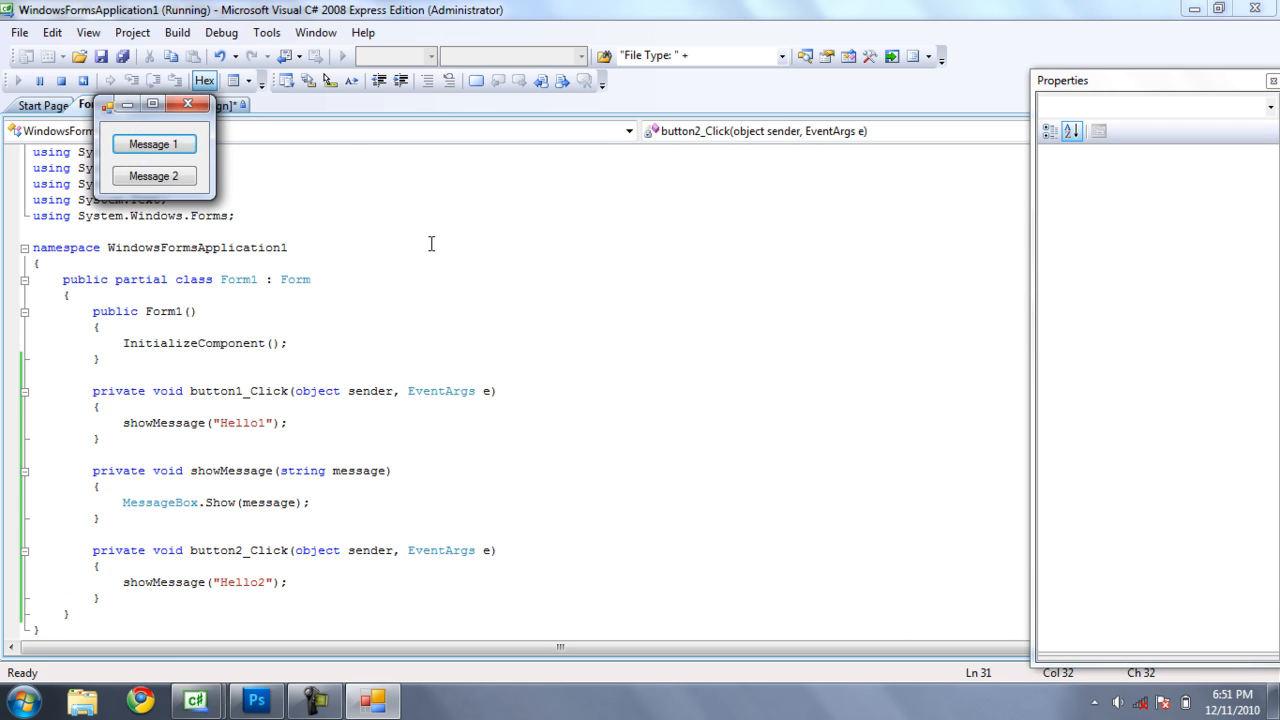
pyautogui.click(152, 144)
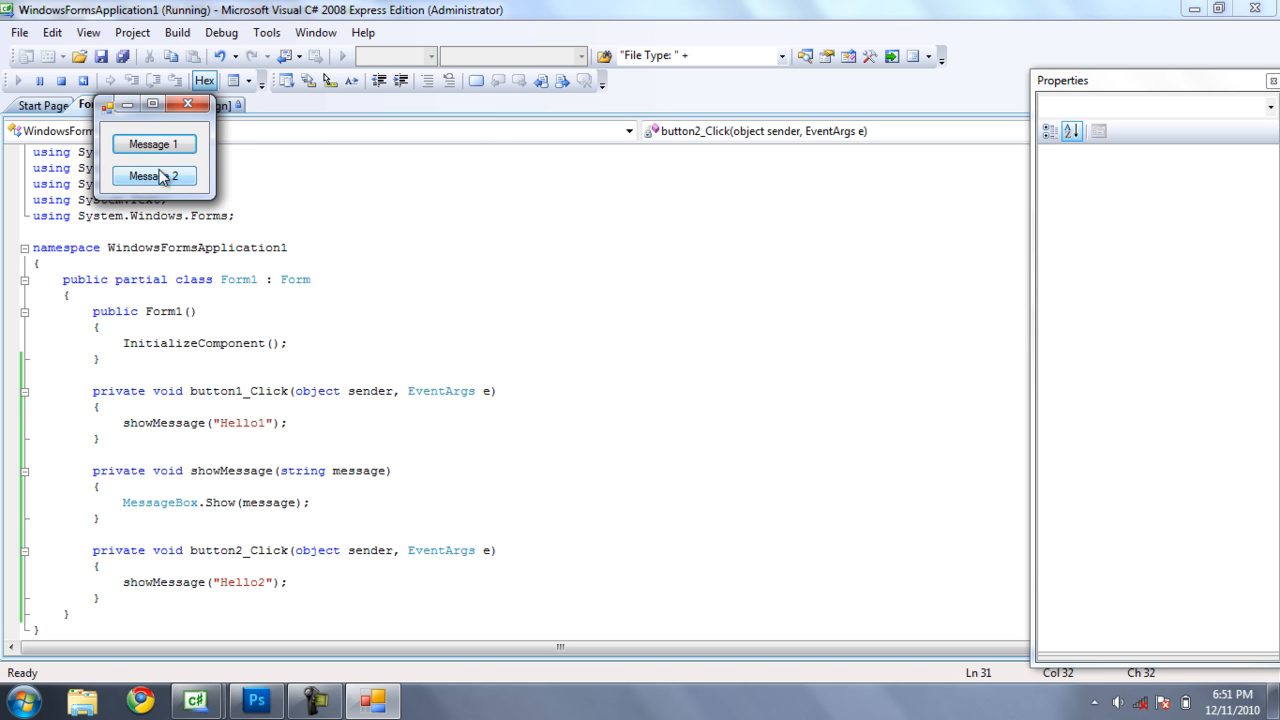
pyautogui.click(152, 176)
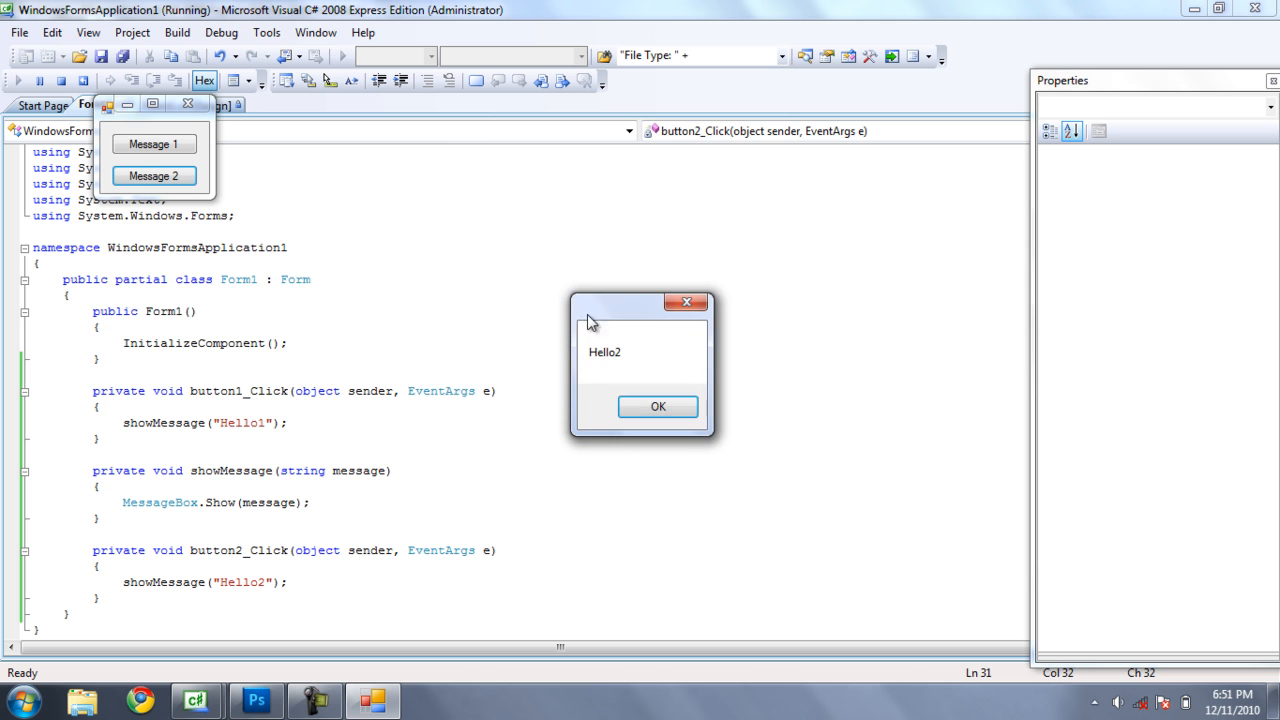
pyautogui.click(658, 406)
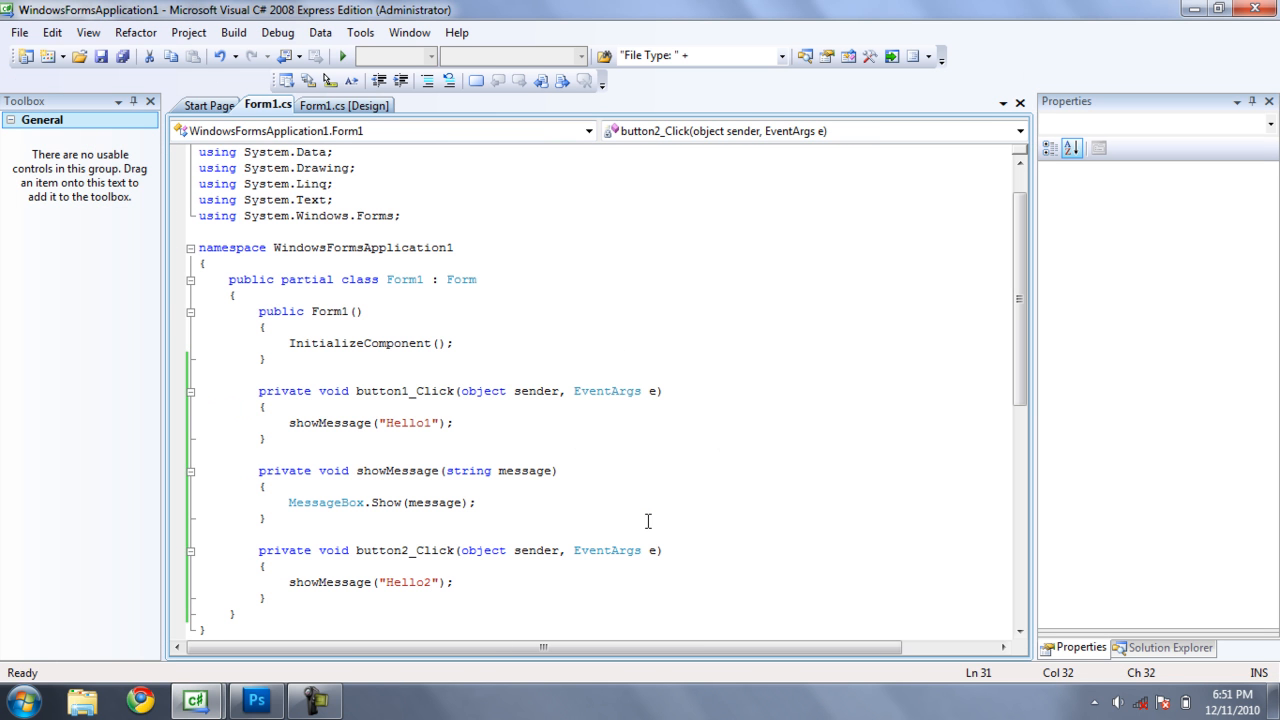
pyautogui.moveTo(460, 480)
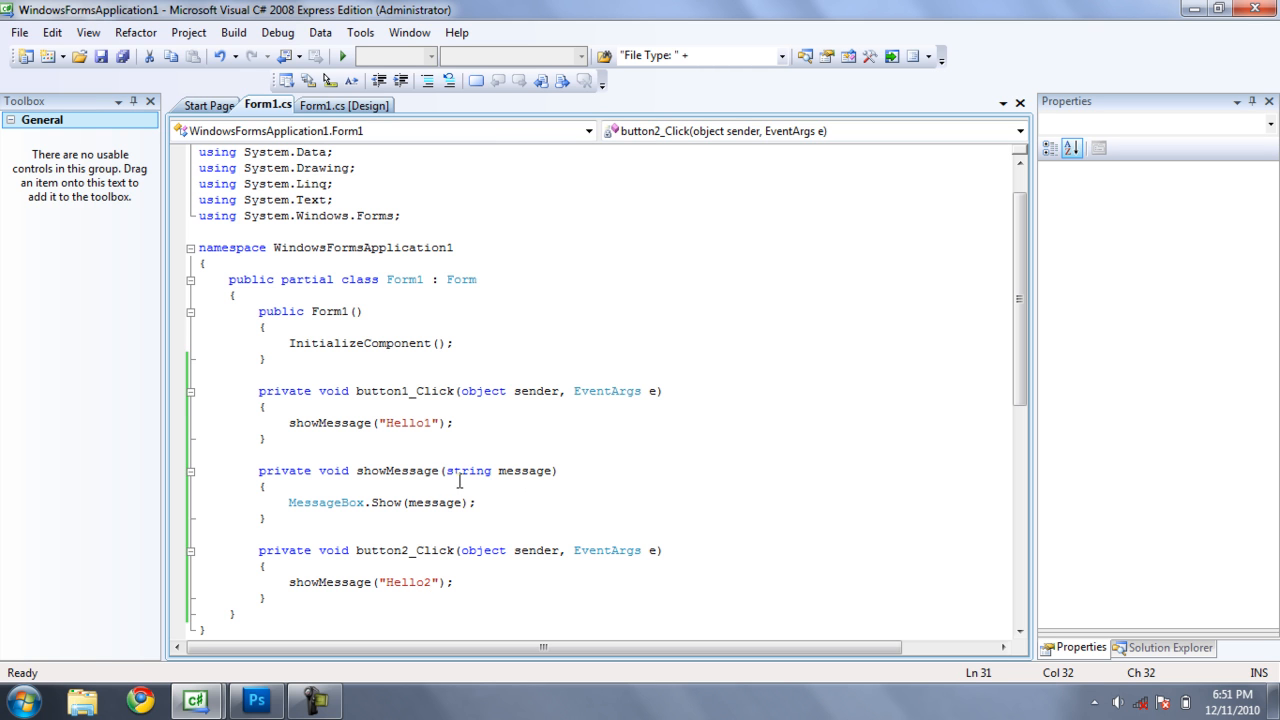
# Step: Change showMessage to (string message, string title) calling MessageBox.Show(message, title)
pyautogui.click(476, 502)
pyautogui.write(', ')
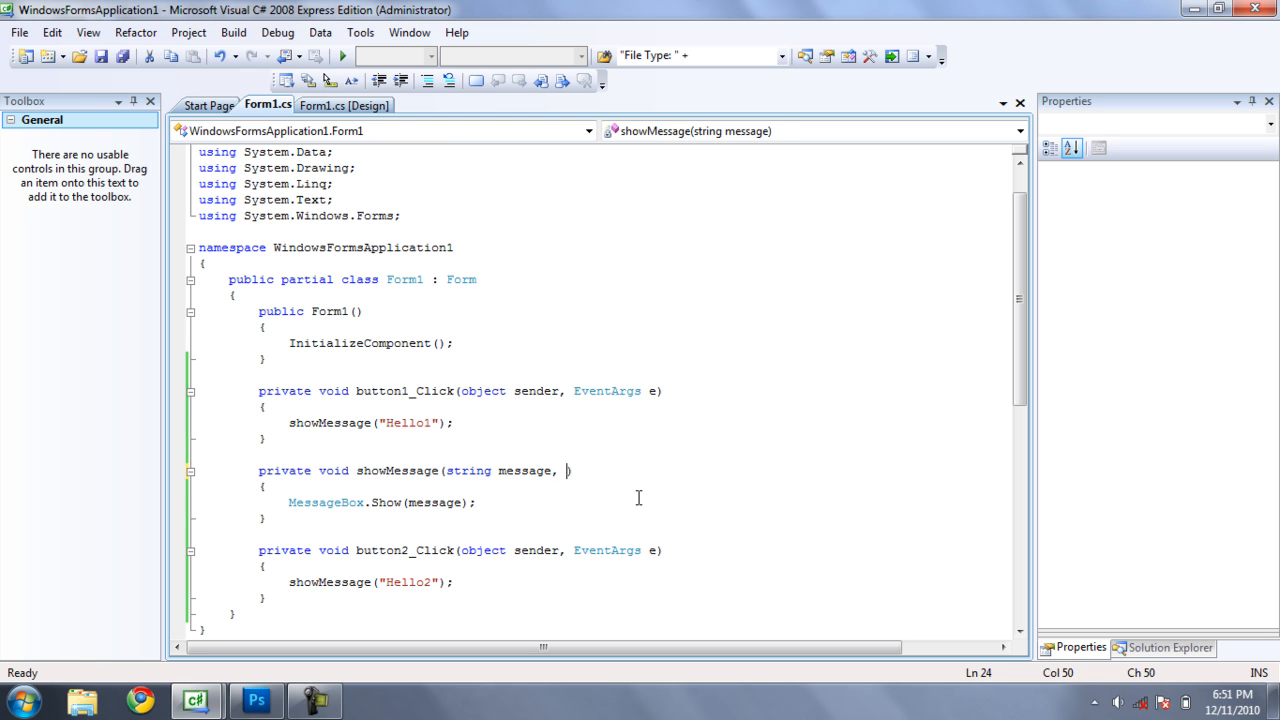
pyautogui.write('string')
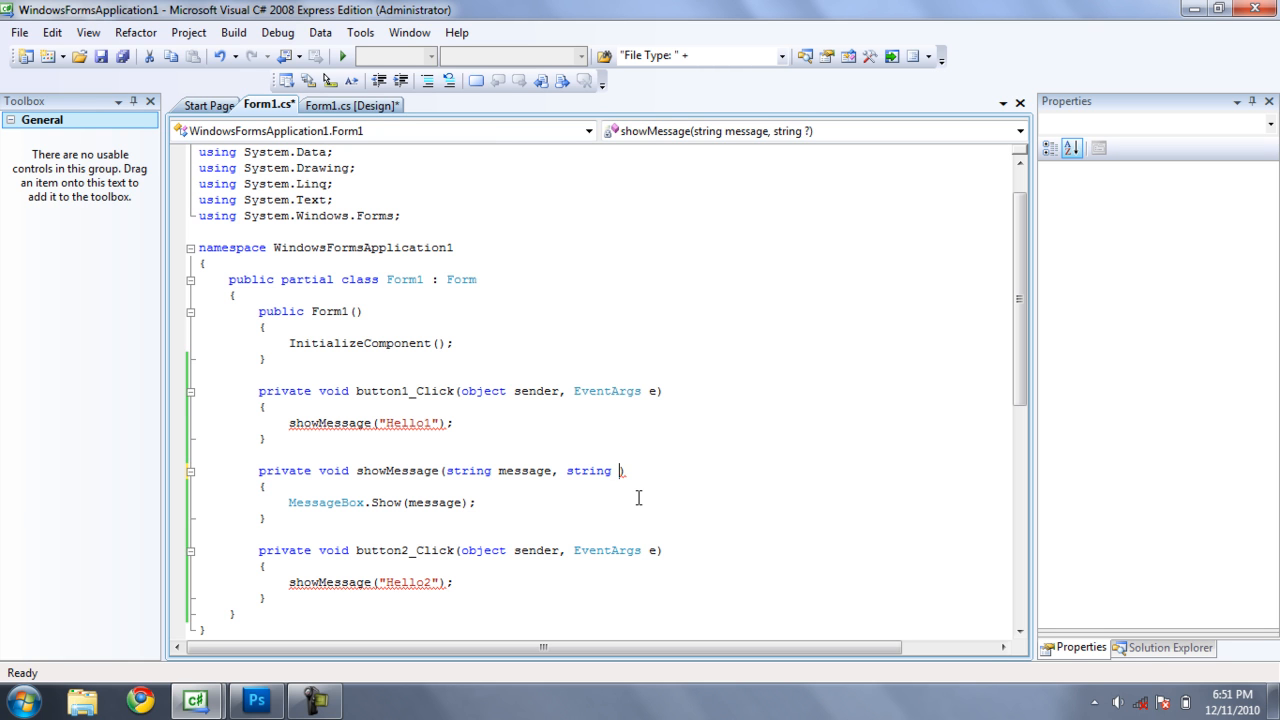
pyautogui.write('title')
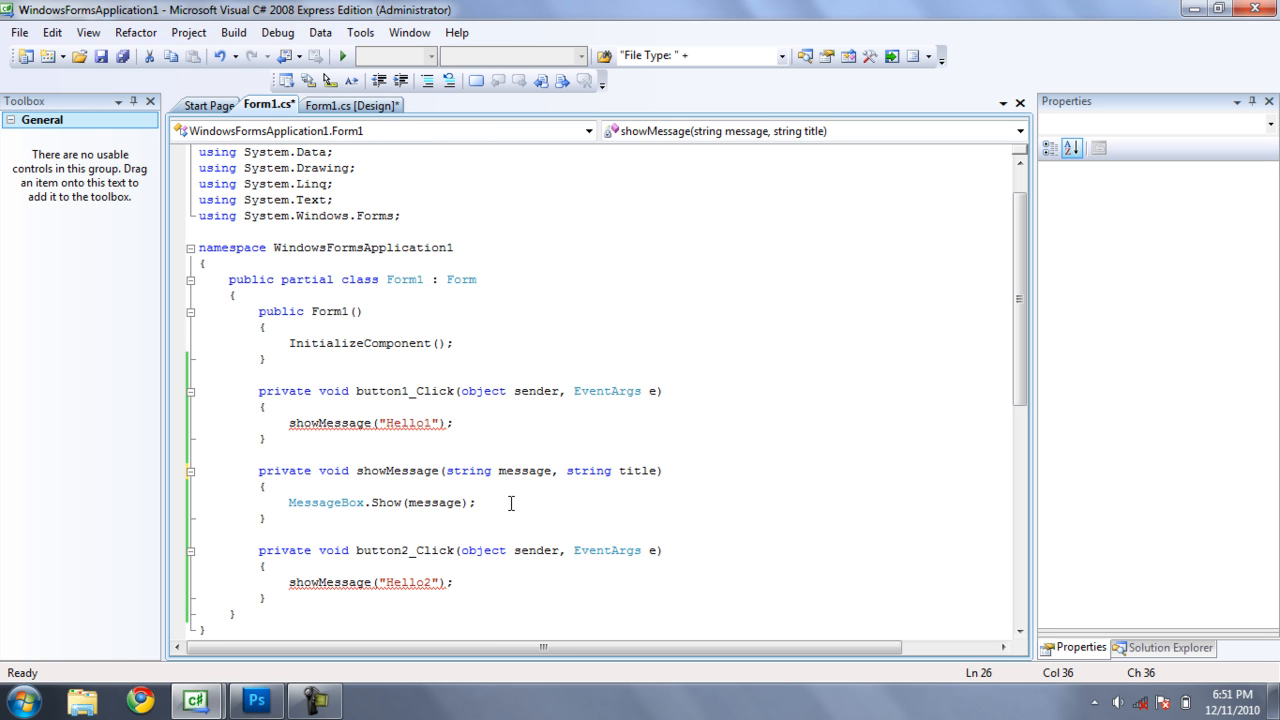
pyautogui.write(',')
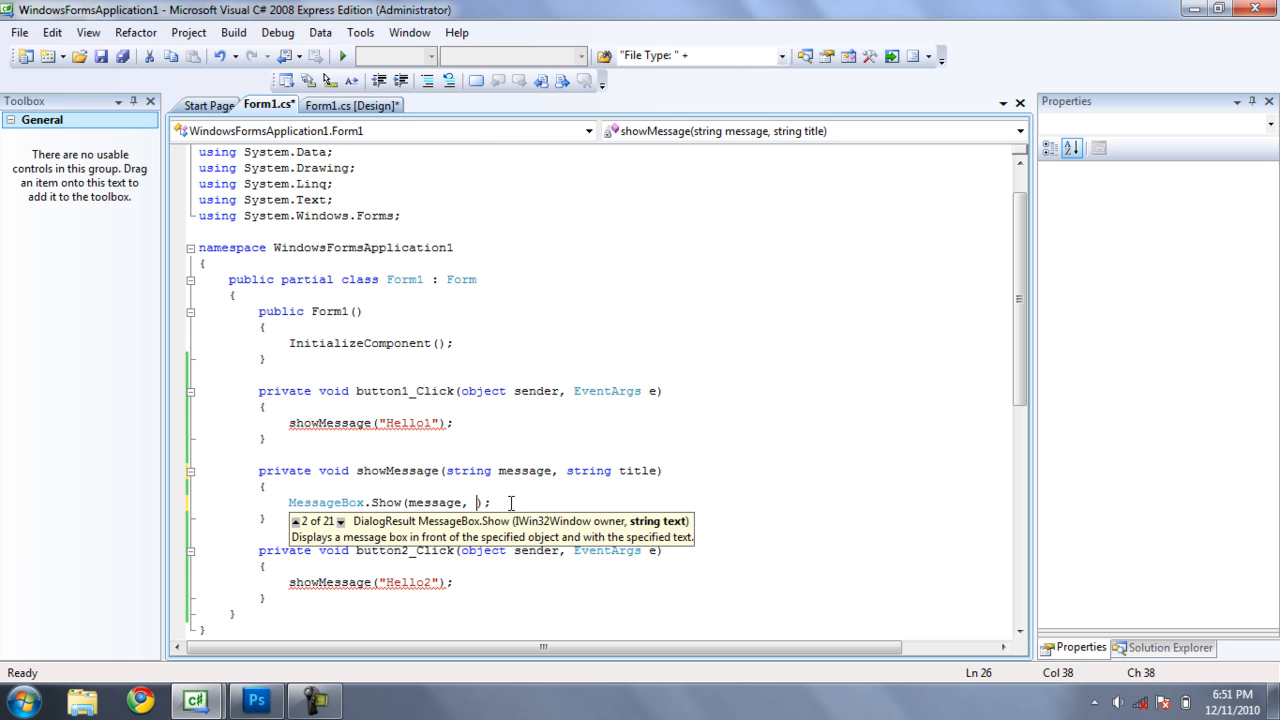
pyautogui.write('title')
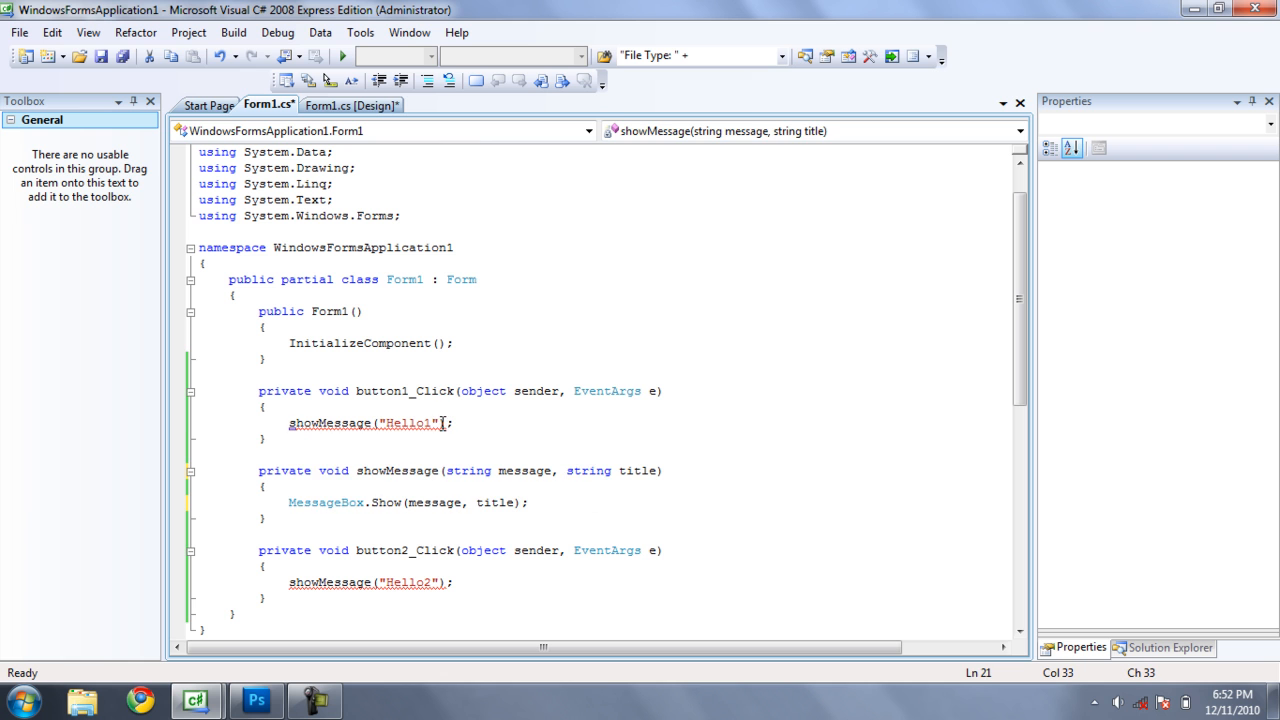
# Step: Add "H1" and "H2" as second arguments of the two showMessage calls
pyautogui.write(',')
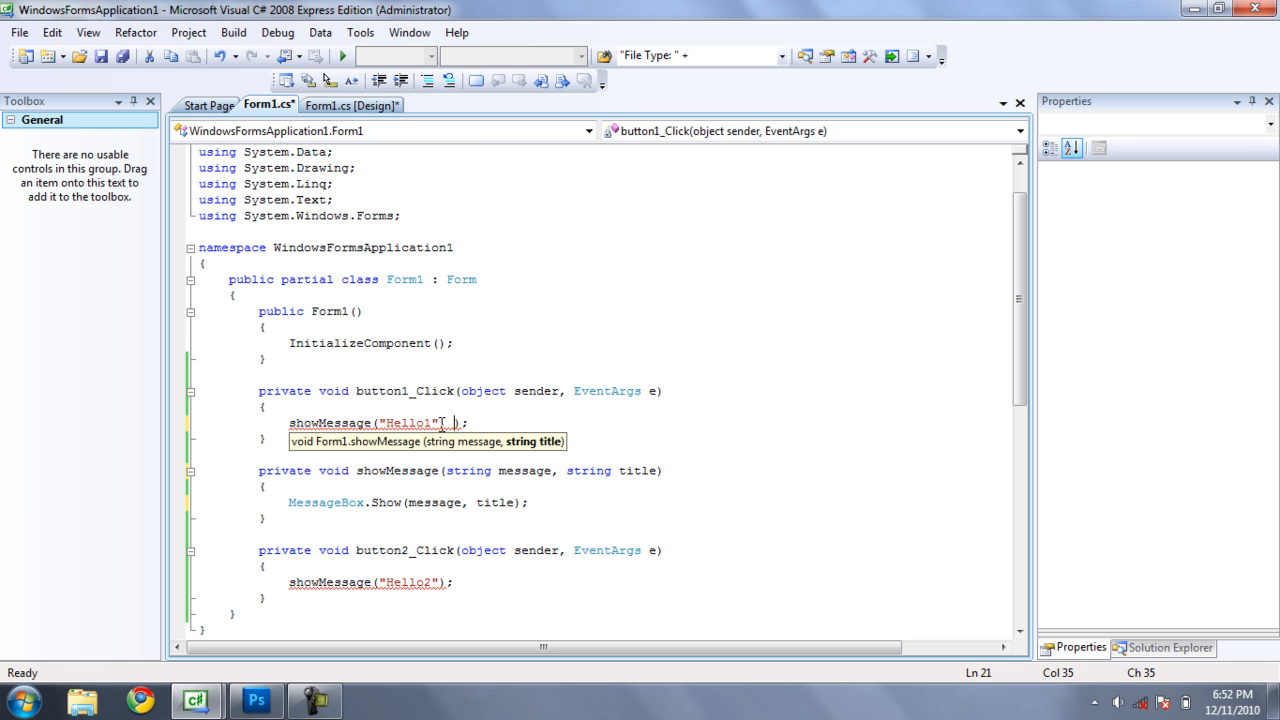
pyautogui.write(',')
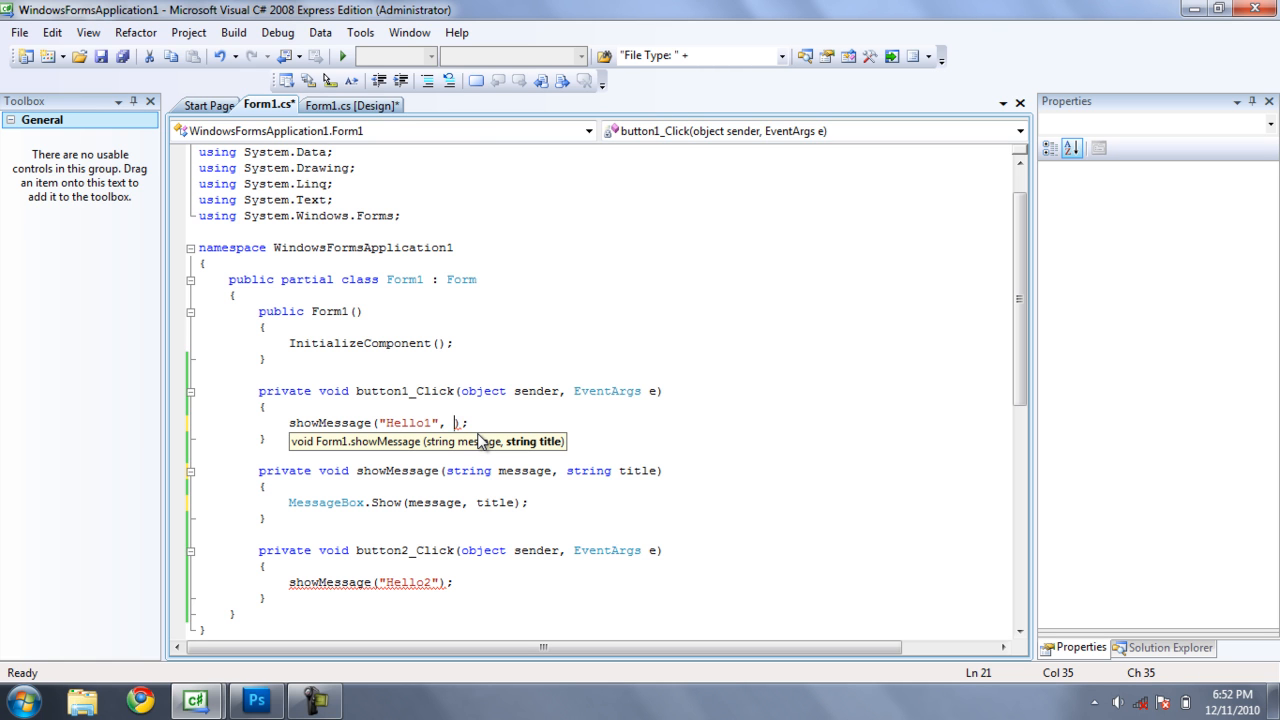
pyautogui.write('H"')
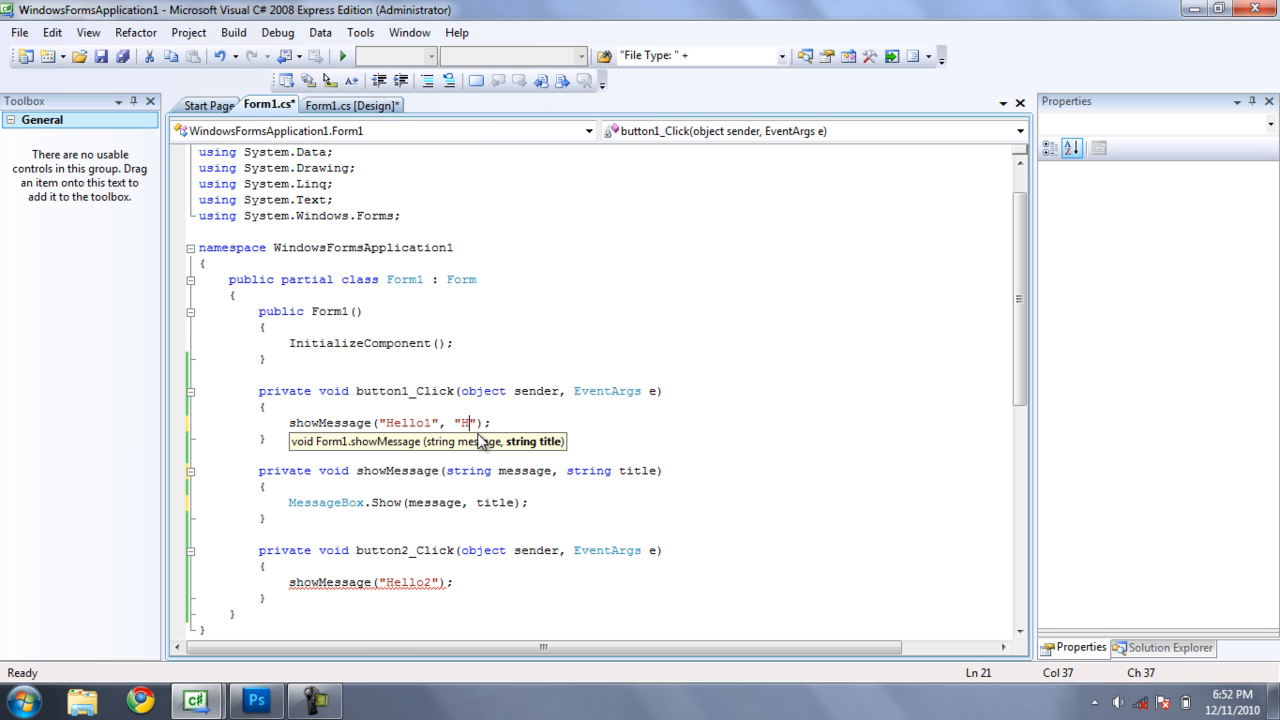
pyautogui.write('1')
pyautogui.click(372, 582)
pyautogui.write(', "')
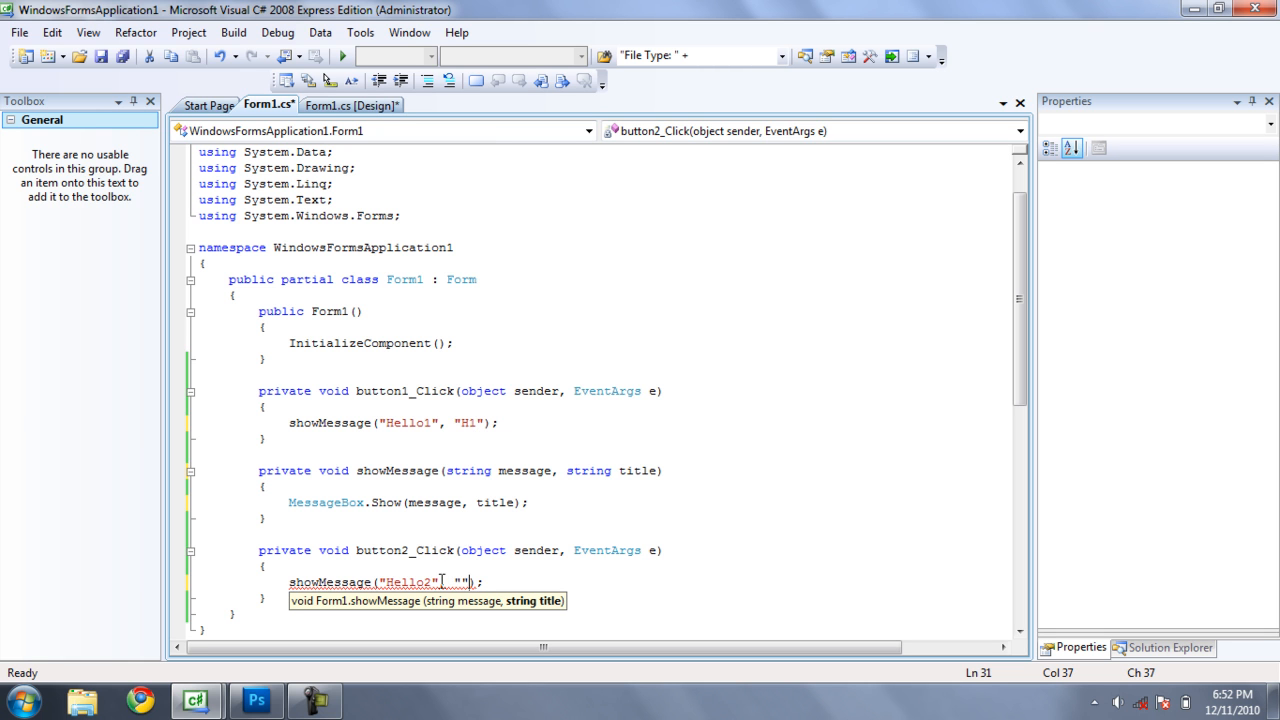
pyautogui.write('H2')
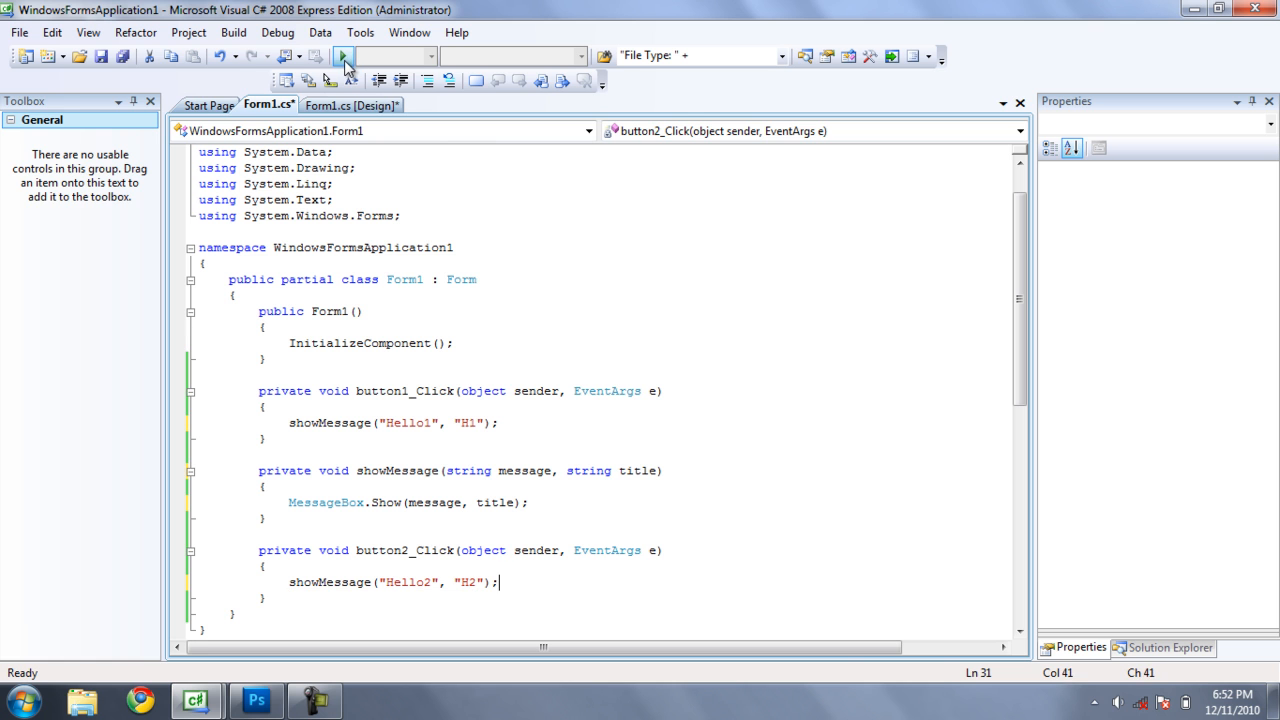
# Step: Run the app and confirm the boxes show Hello1 titled H1 and Hello2 titled H2
pyautogui.click(342, 56)
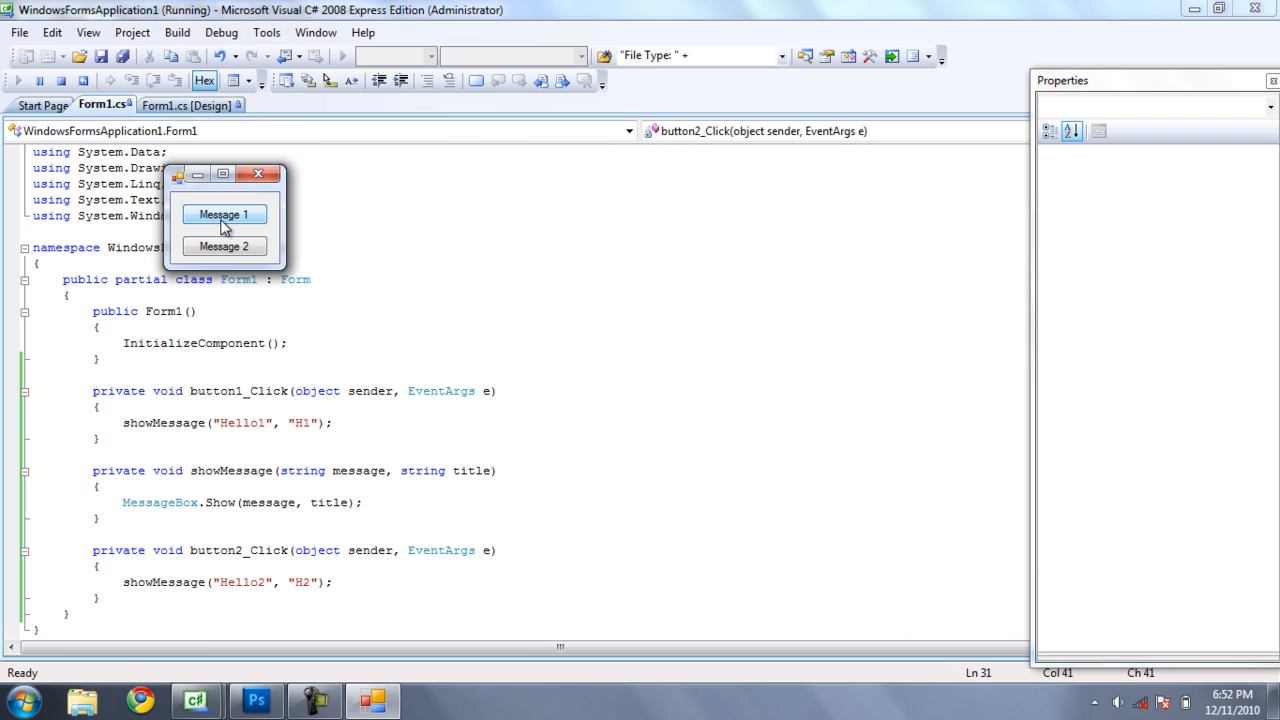
pyautogui.click(224, 214)
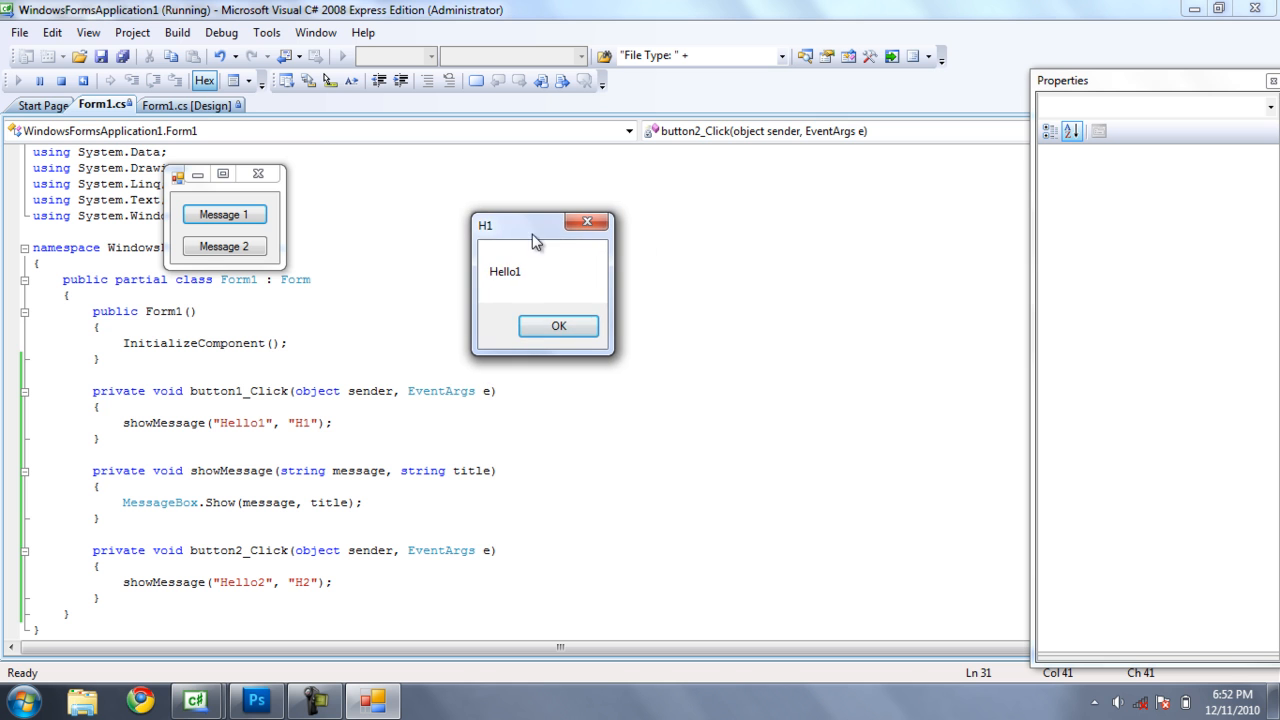
pyautogui.click(558, 324)
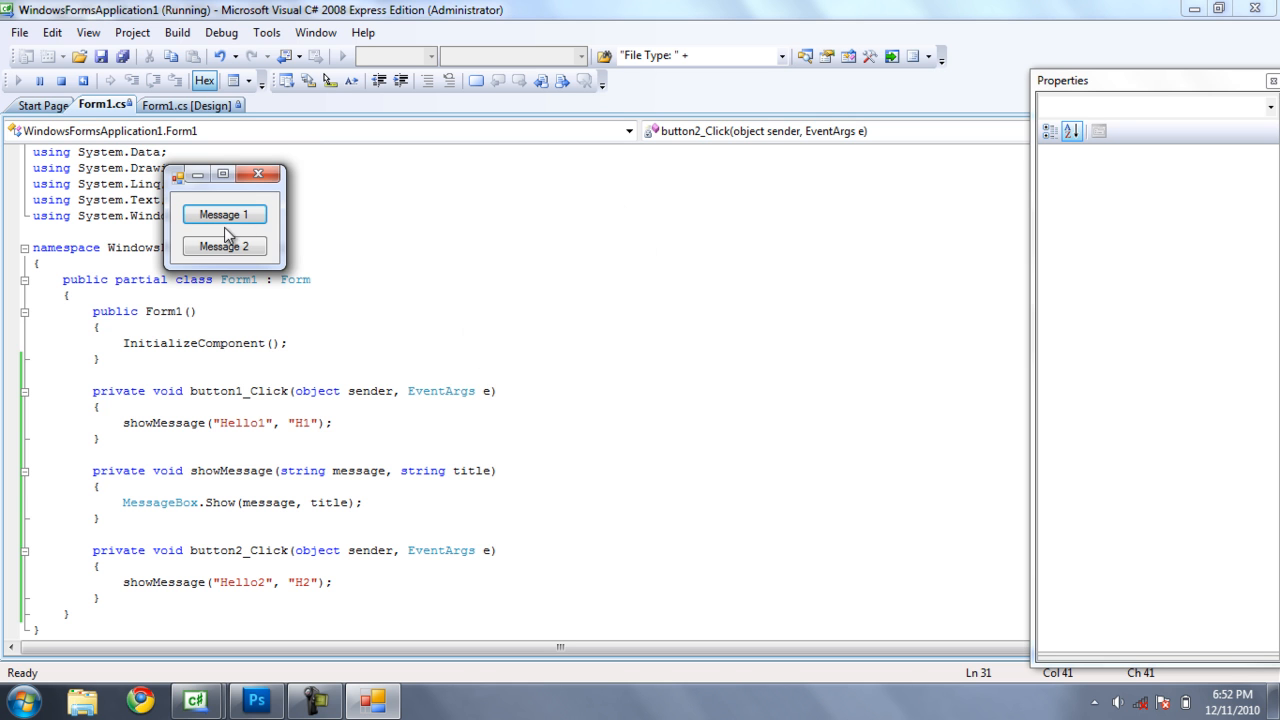
pyautogui.click(224, 246)
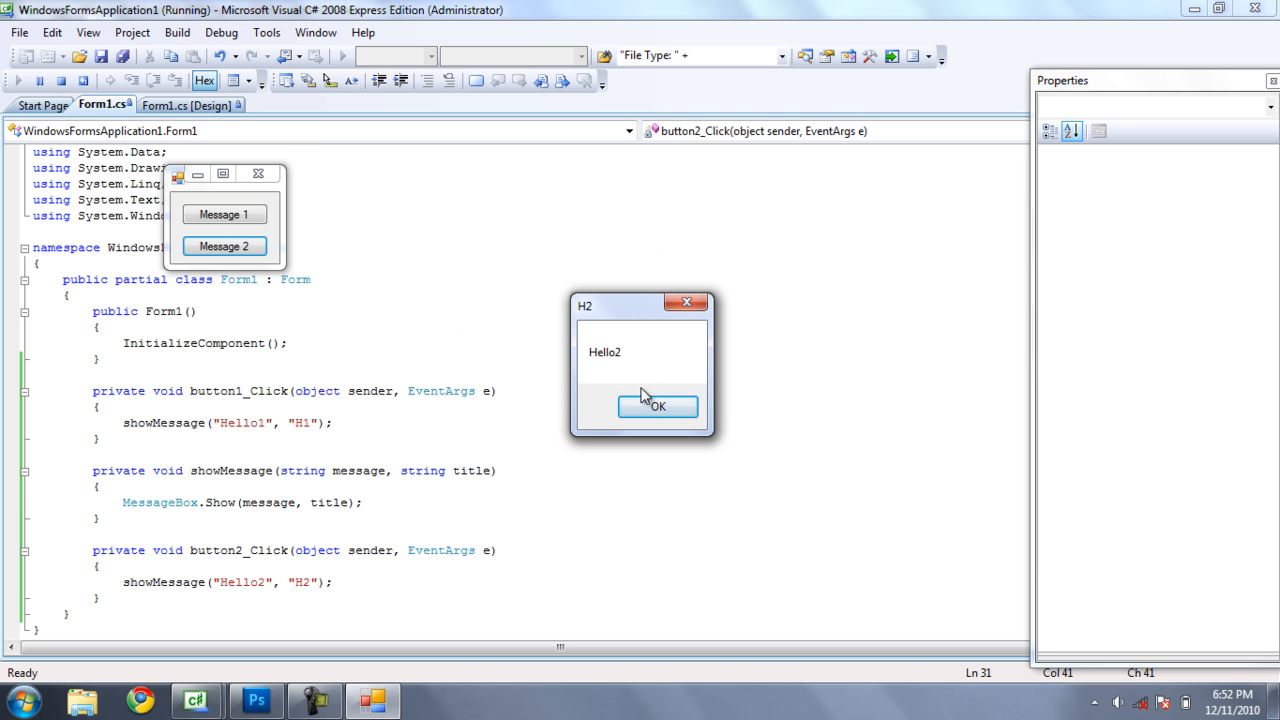
pyautogui.click(656, 406)
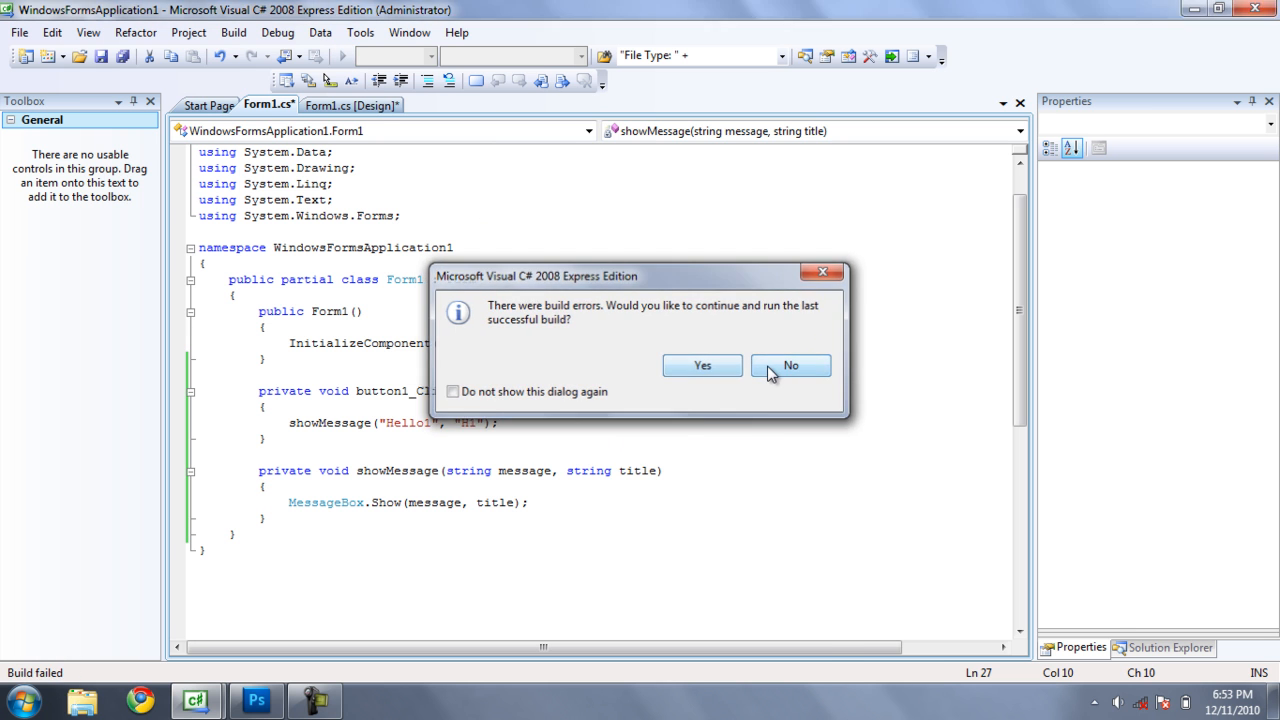
# Step: Decline the old build and jump to the stale button2.Click hookup in Form1.Designer.cs
pyautogui.click(790, 364)
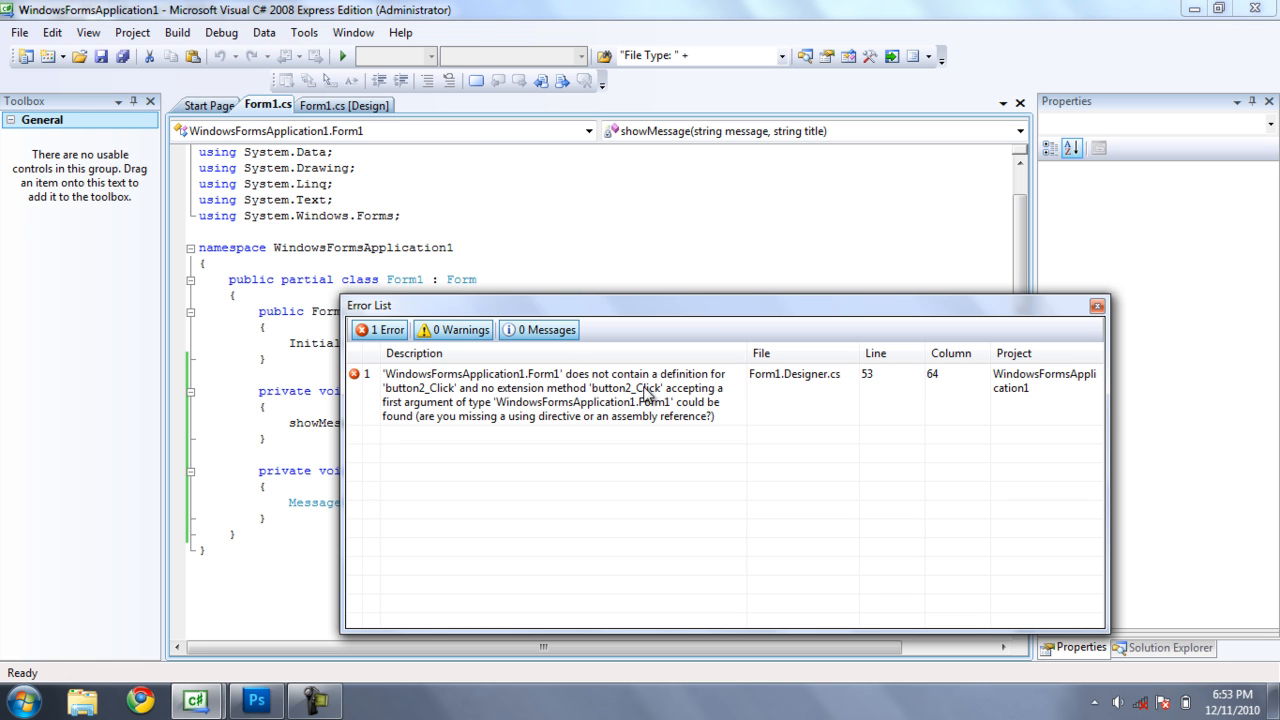
pyautogui.moveTo(488, 400)
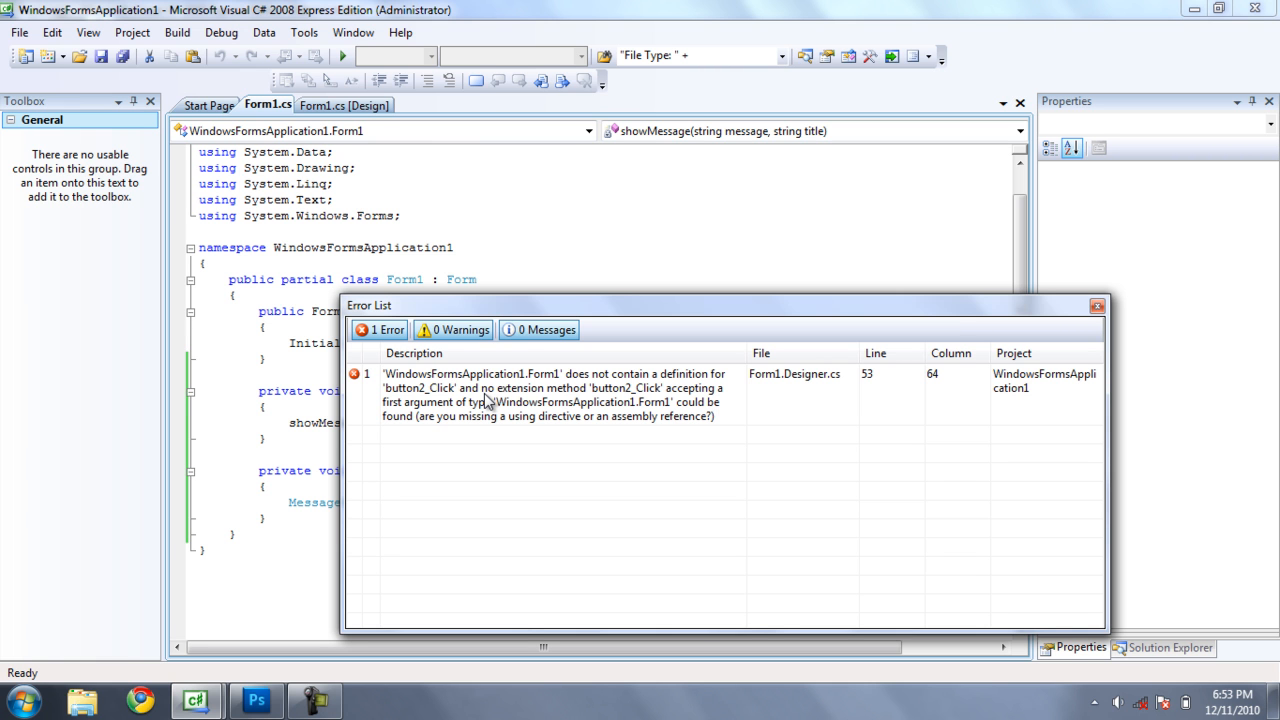
pyautogui.doubleClick(550, 388)
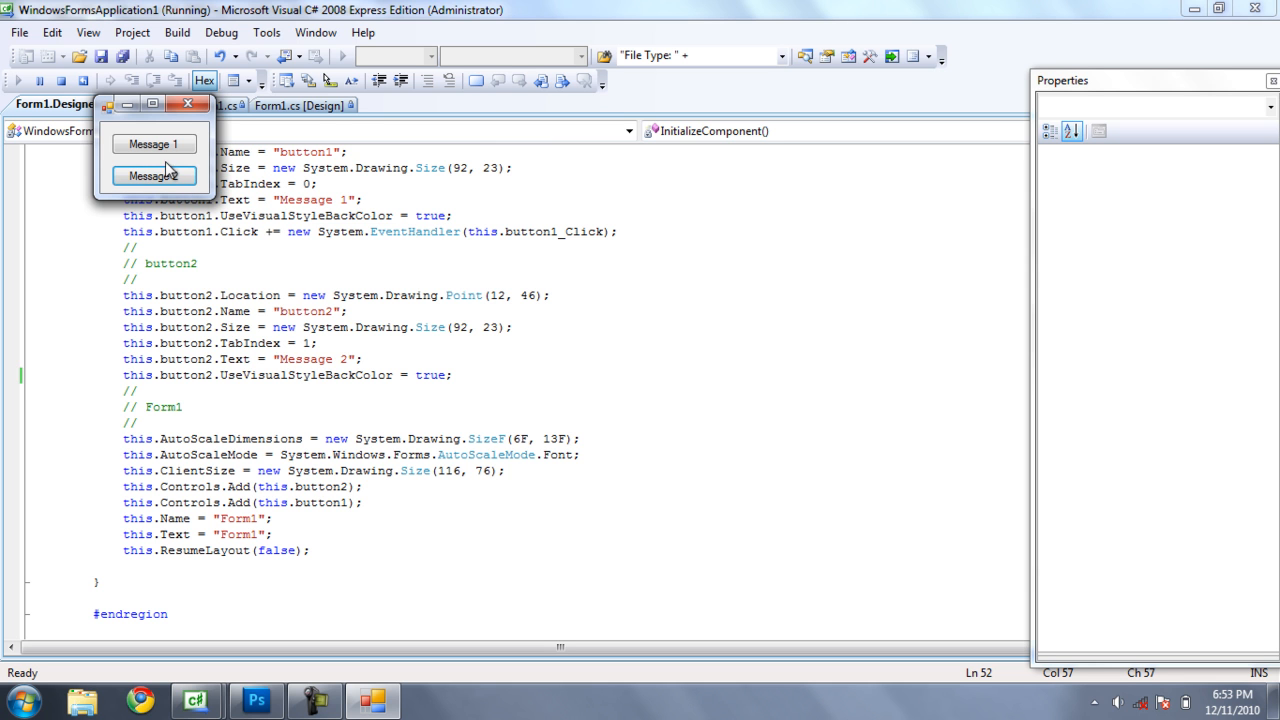
# Step: In the rebuilt app confirm Message 1 shows Hello1 titled H1 and dismiss it
pyautogui.click(152, 144)
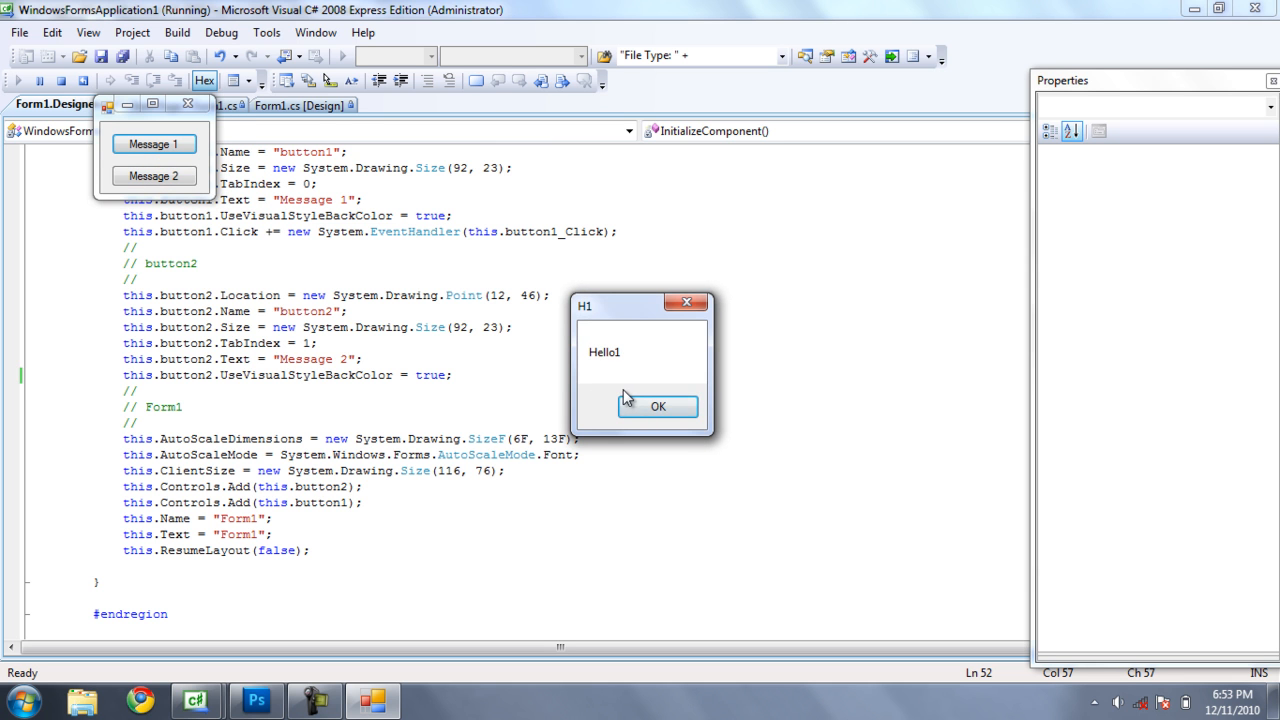
pyautogui.click(658, 406)
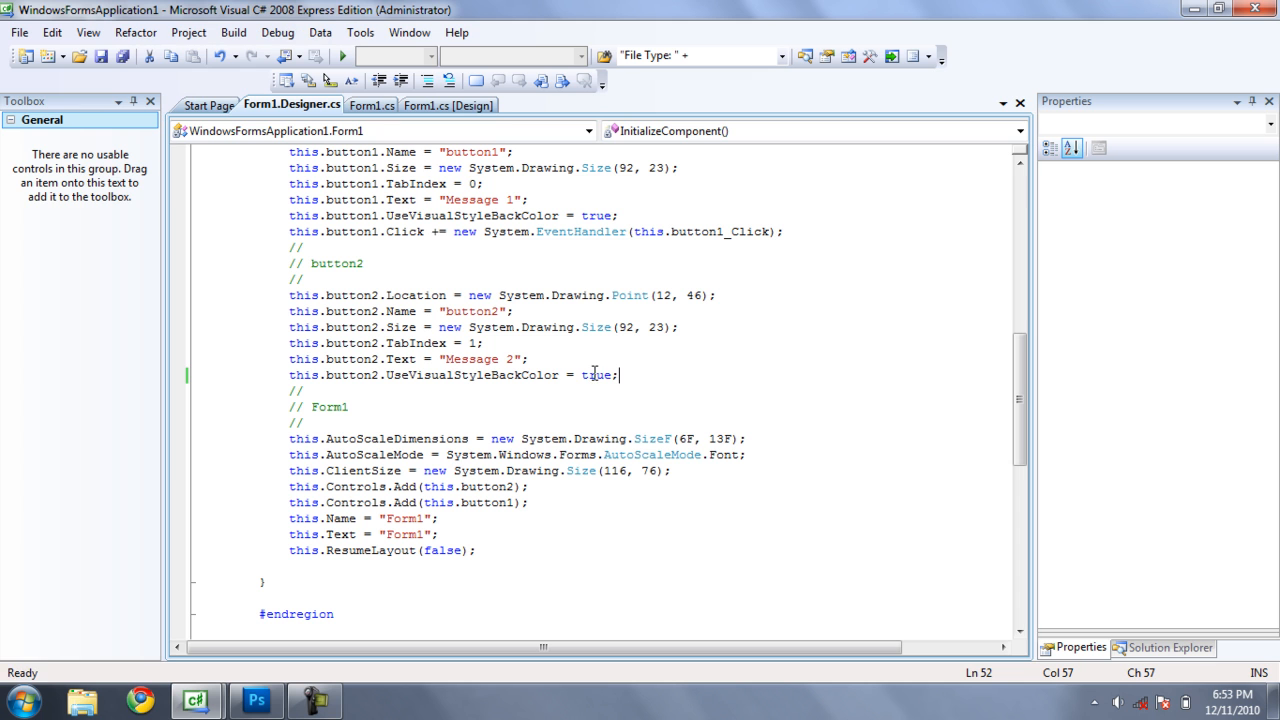
pyautogui.moveTo(596, 374)
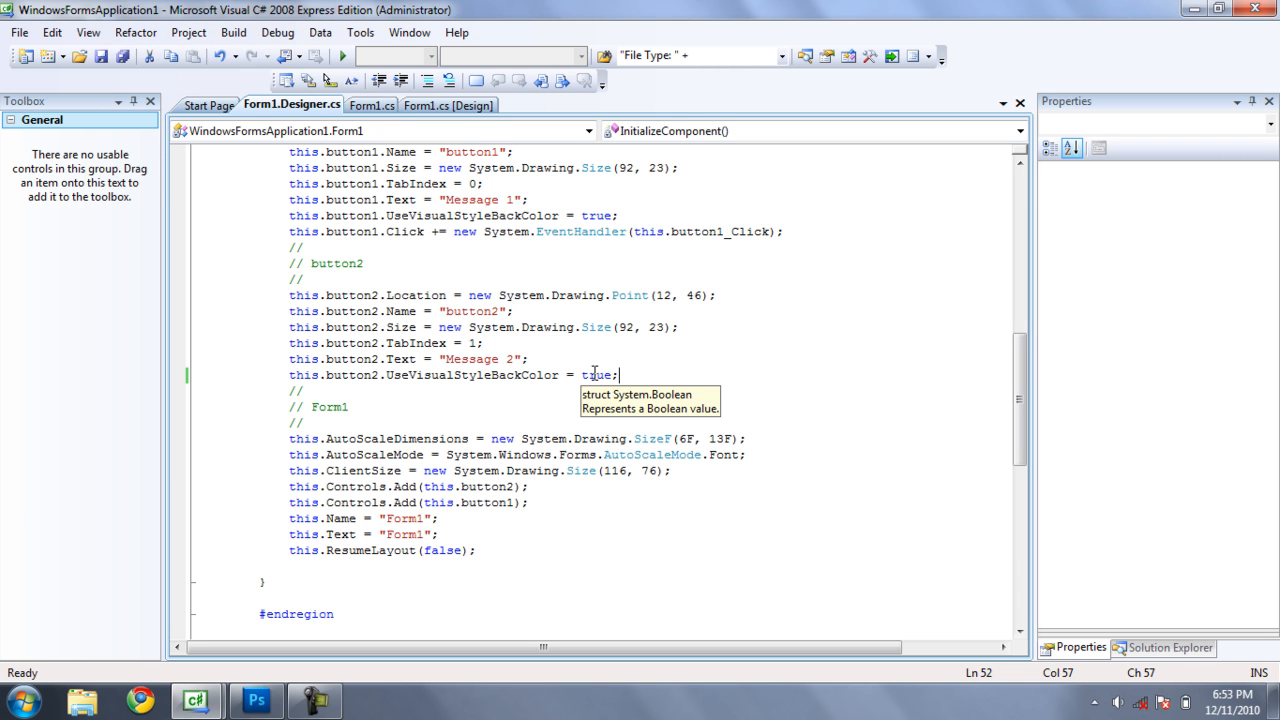